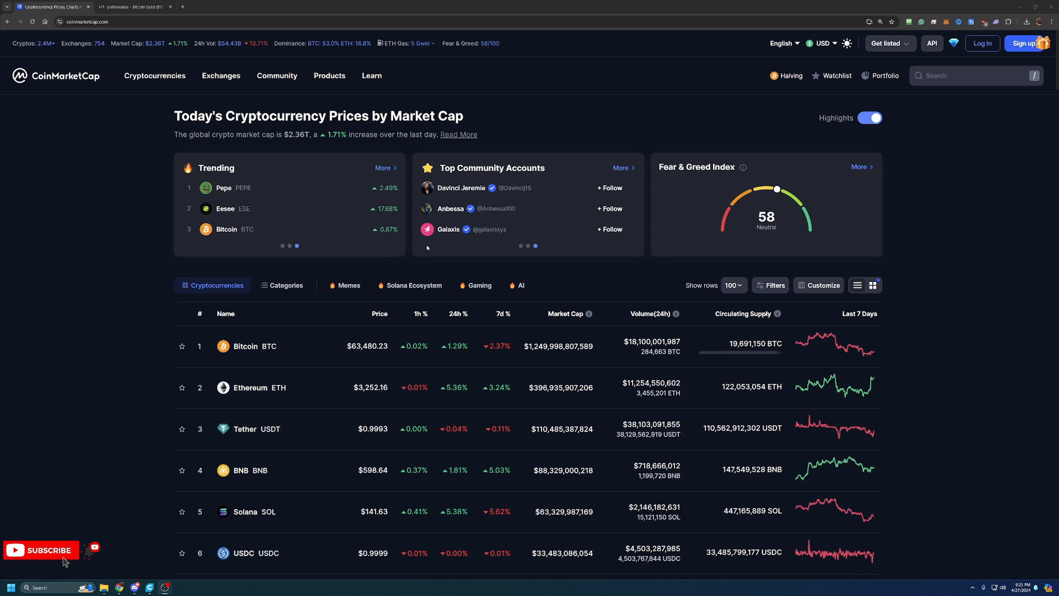
{"action": "mouse_move", "coordinate": [234, 345]}
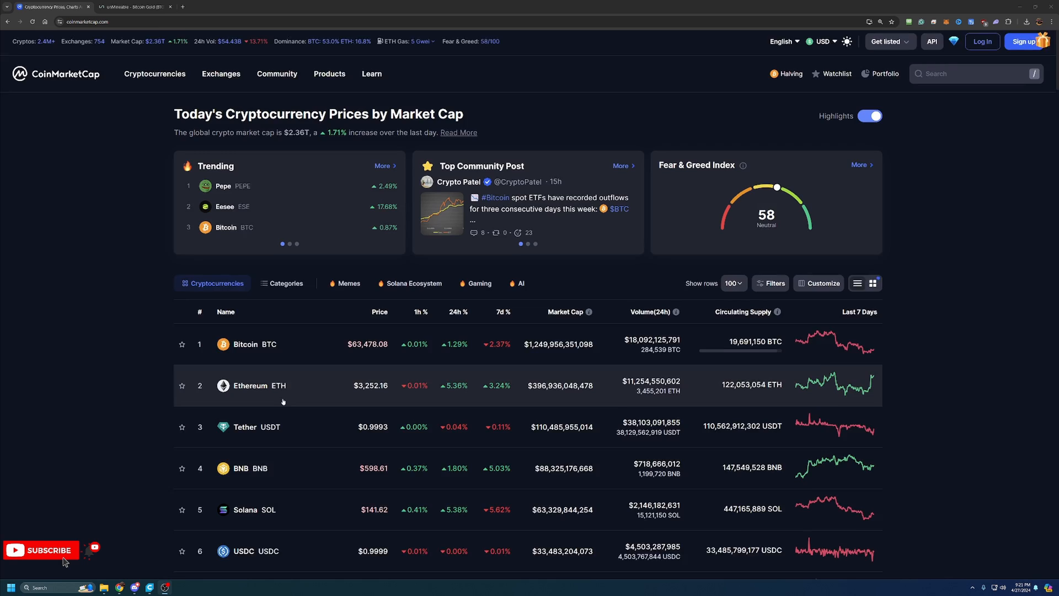
Scroll down through the Today's Cryptocurrency Prices table of top-ranked coins
{"action": "scroll", "scroll_direction": "down", "scroll_amount": 3}
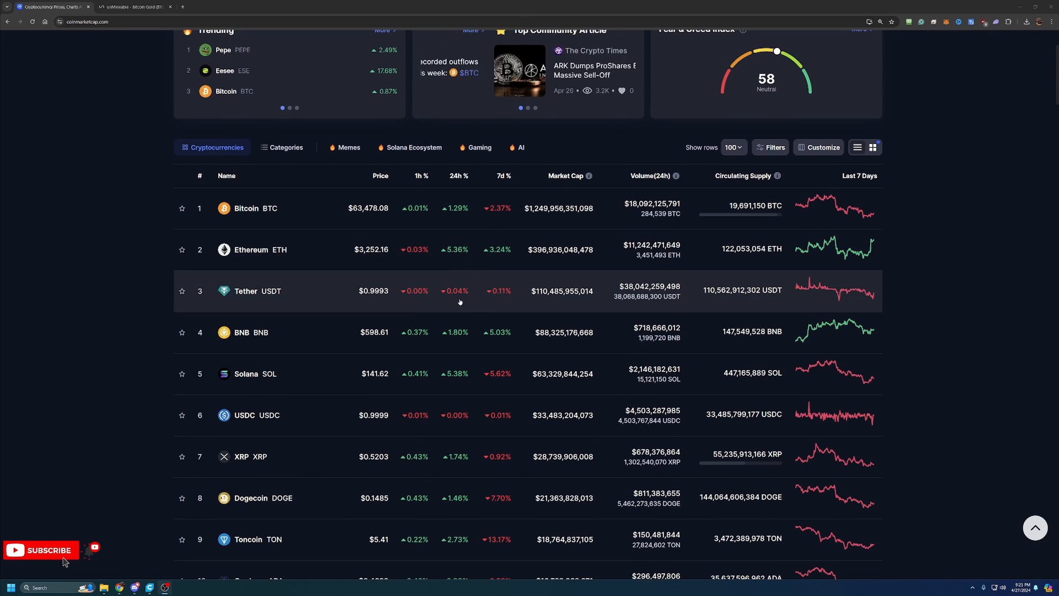
{"action": "scroll", "scroll_direction": "down", "scroll_amount": 3}
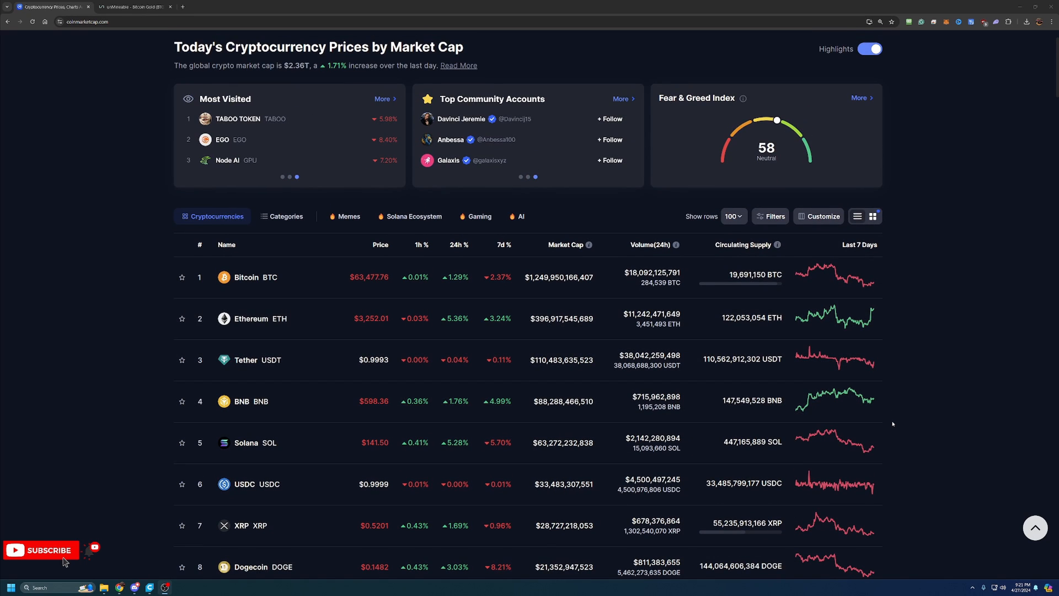
{"action": "scroll", "scroll_direction": "down", "scroll_amount": 3}
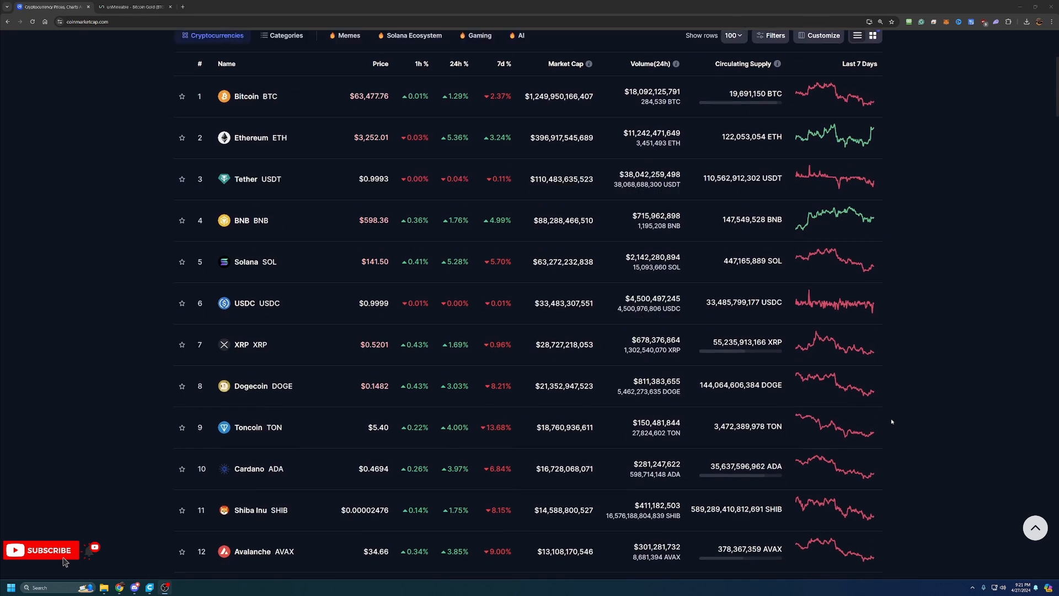
{"action": "scroll", "scroll_direction": "down", "scroll_amount": 3}
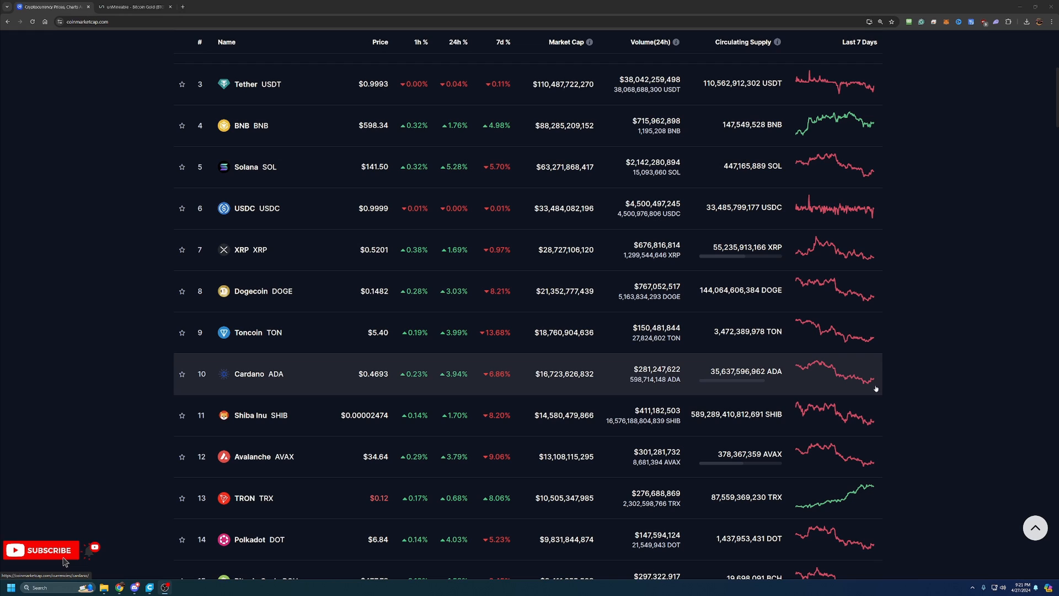
{"action": "mouse_move", "coordinate": [856, 403]}
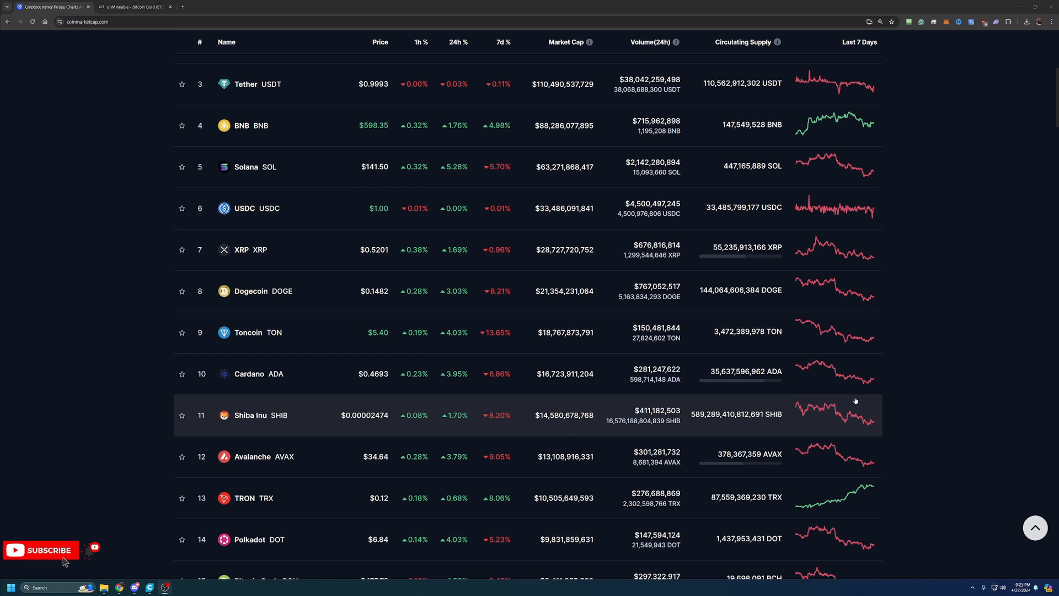
{"action": "mouse_move", "coordinate": [1013, 180]}
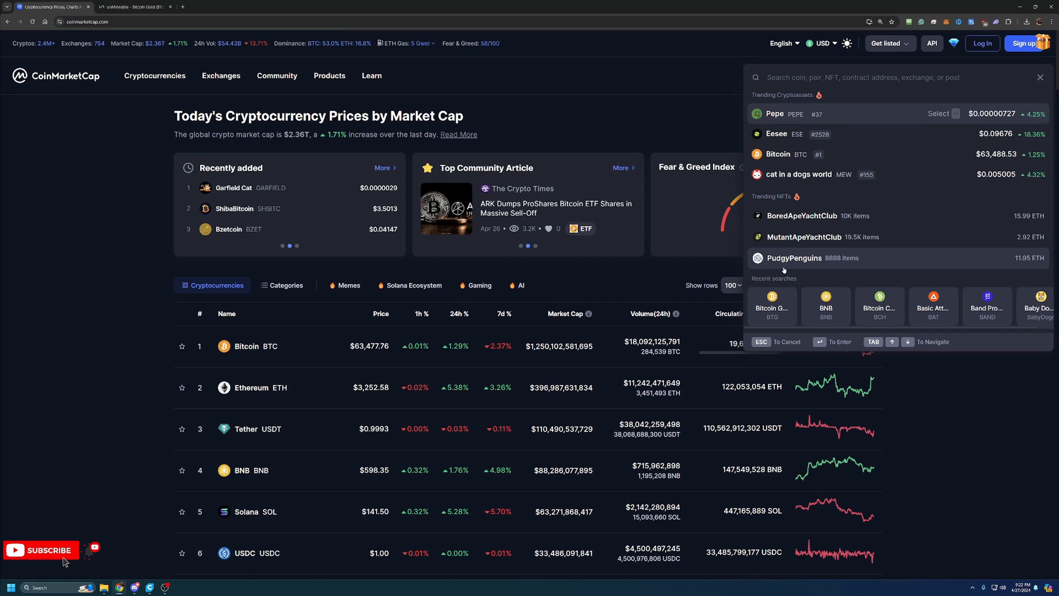
Open Bitcoin Gold from Recent searches and switch its price chart to the All range
{"action": "left_click", "coordinate": [771, 305]}
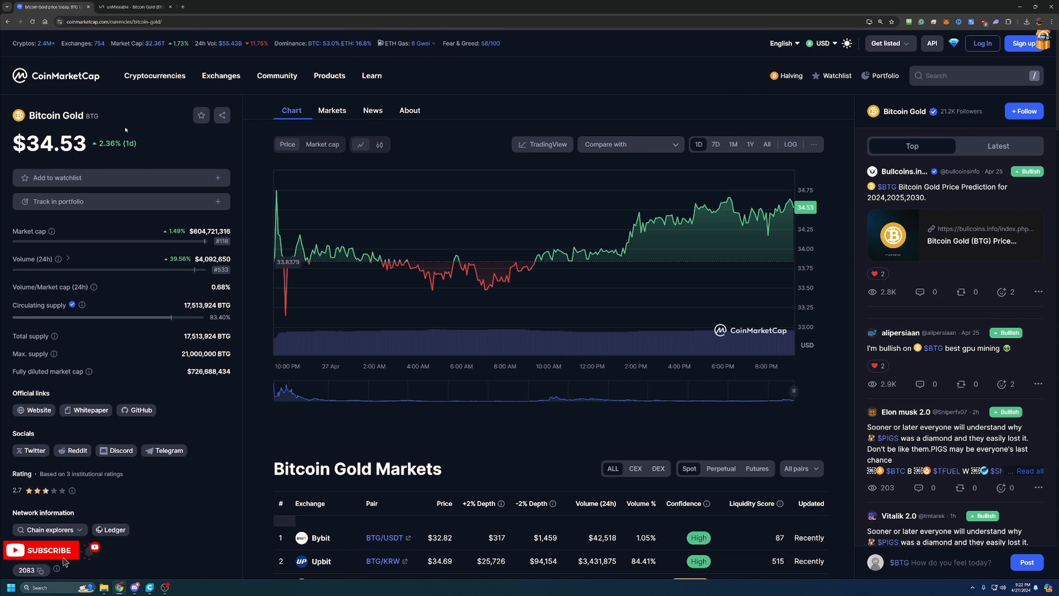
{"action": "mouse_move", "coordinate": [658, 216]}
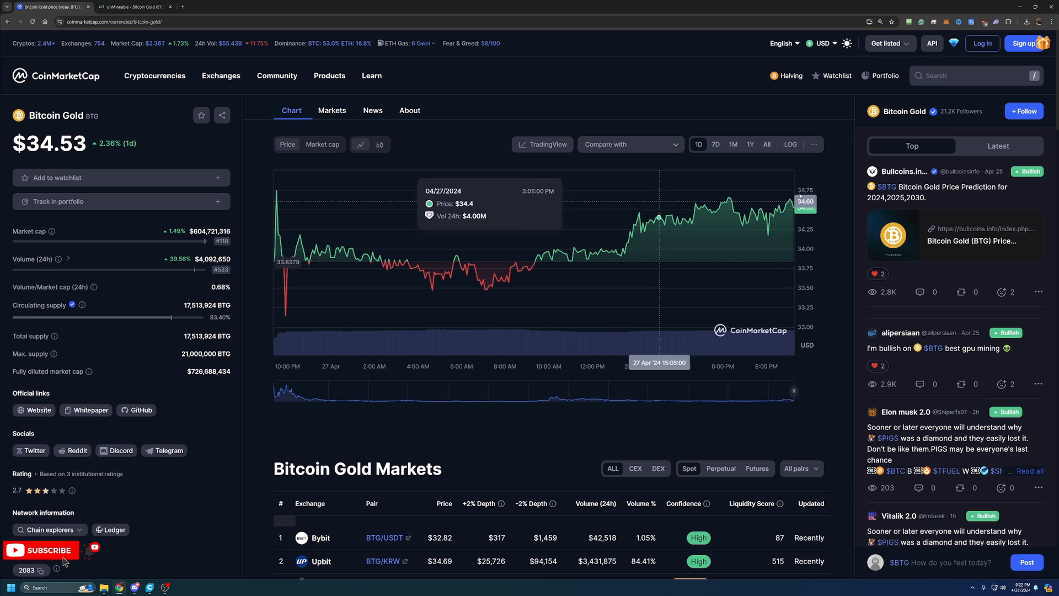
{"action": "left_click", "coordinate": [767, 143]}
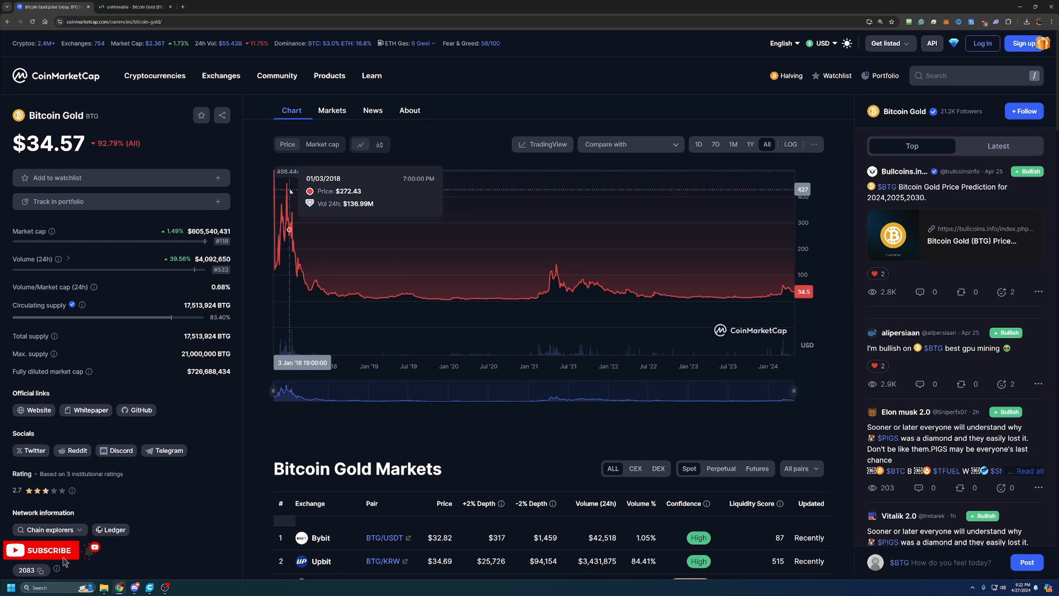
{"action": "mouse_move", "coordinate": [286, 183]}
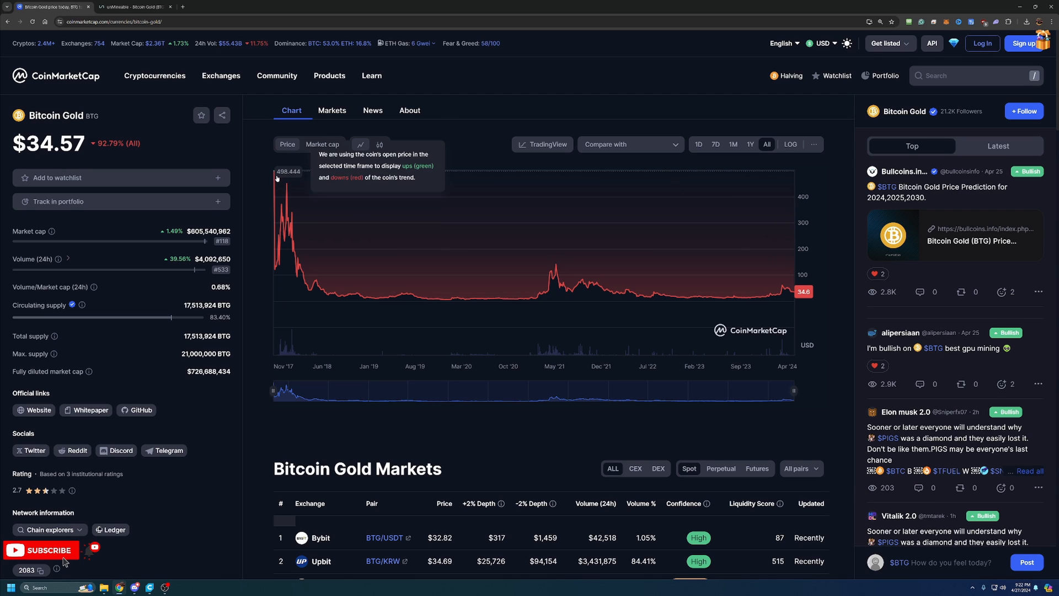
{"action": "mouse_move", "coordinate": [275, 176]}
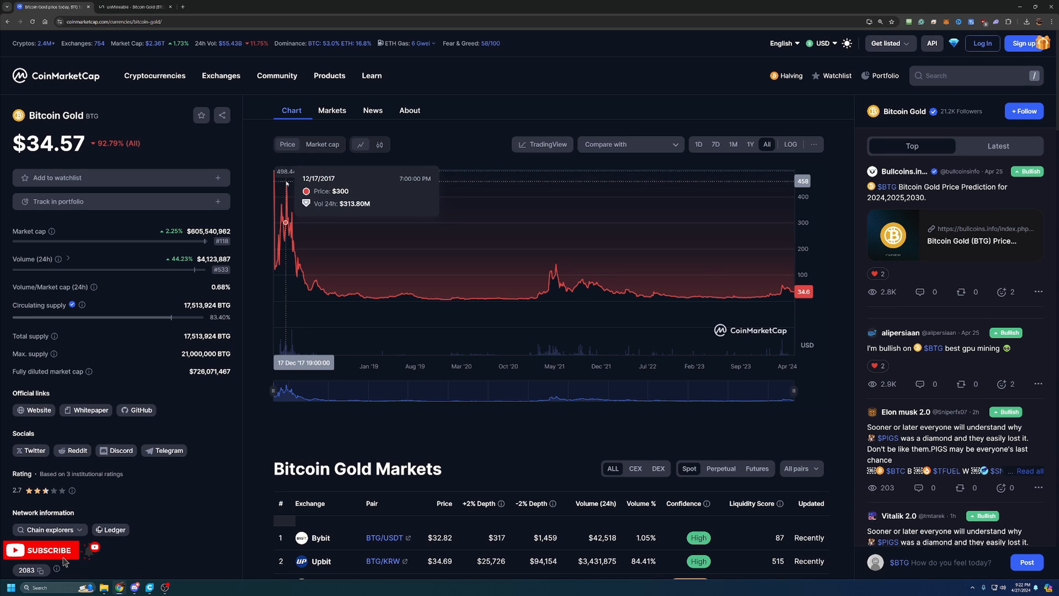
{"action": "mouse_move", "coordinate": [286, 183]}
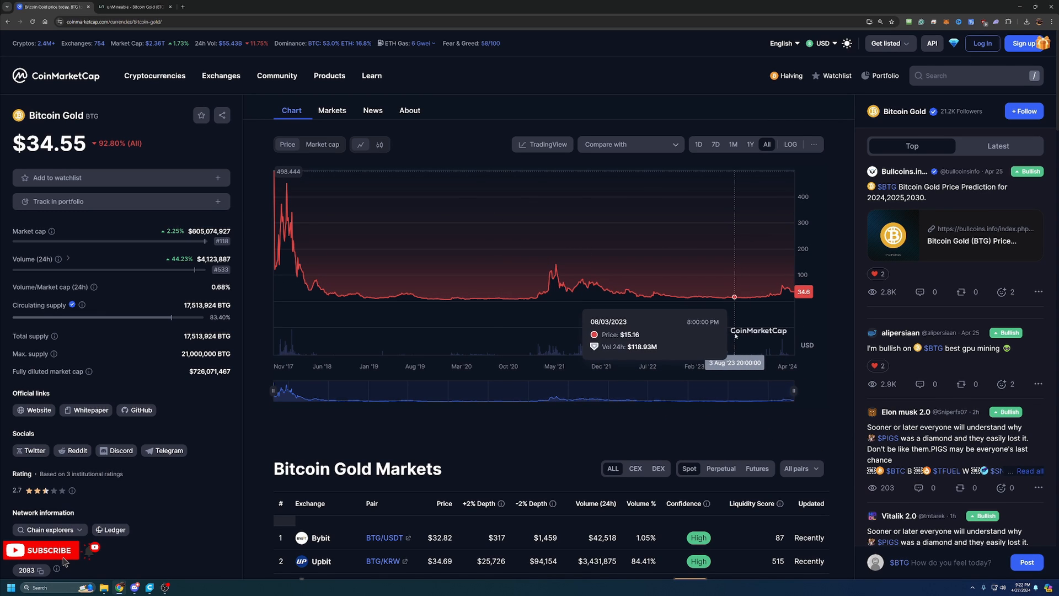
{"action": "mouse_move", "coordinate": [555, 265]}
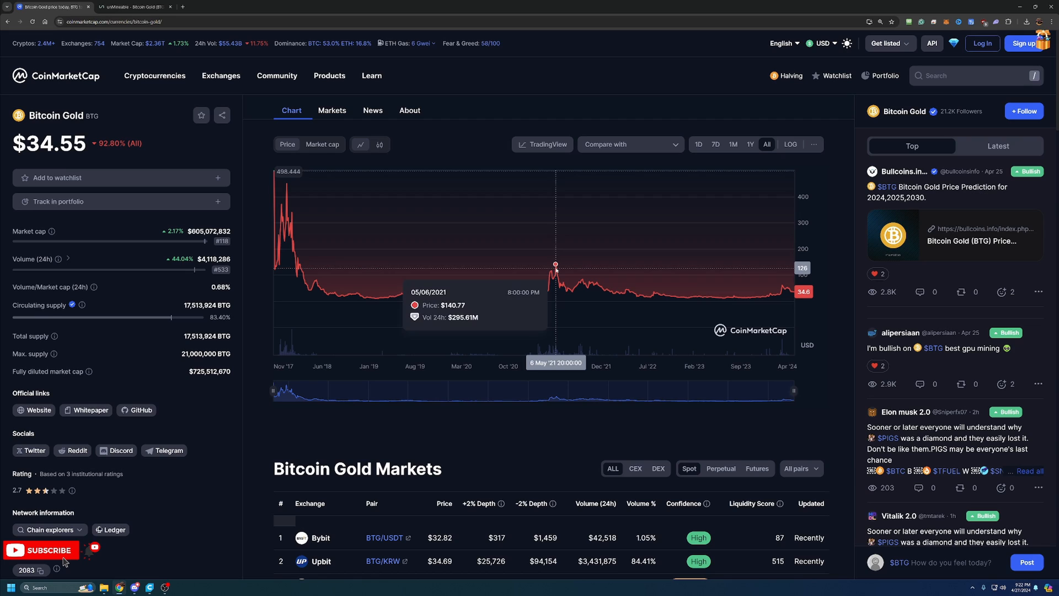
{"action": "mouse_move", "coordinate": [159, 157]}
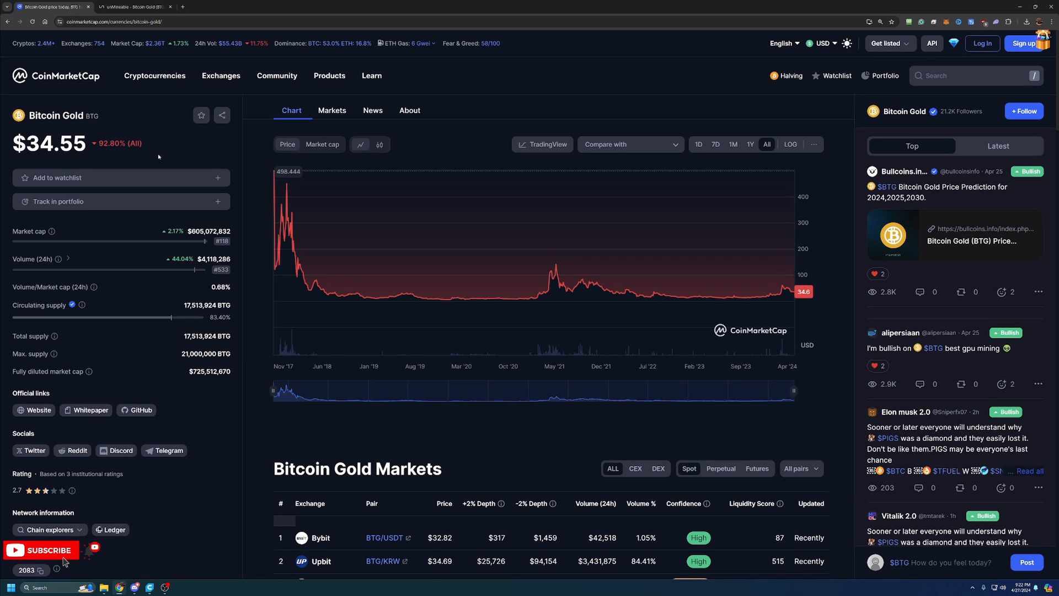
Switch to the unMineable BTG tab and scroll to the Kawpow pool's setup options
{"action": "left_click", "coordinate": [132, 5]}
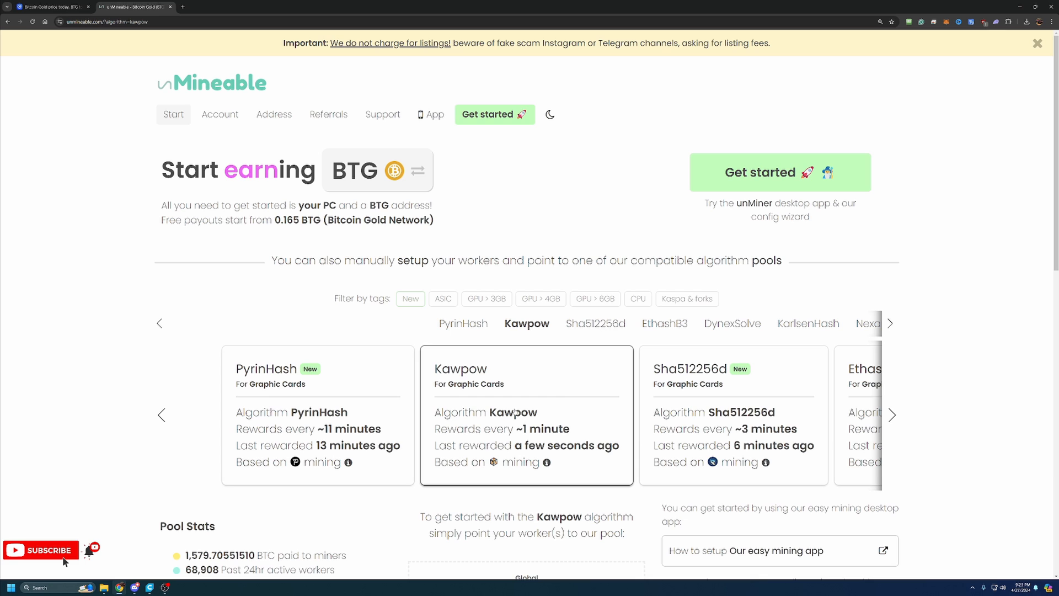
{"action": "scroll", "scroll_direction": "down", "scroll_amount": 3}
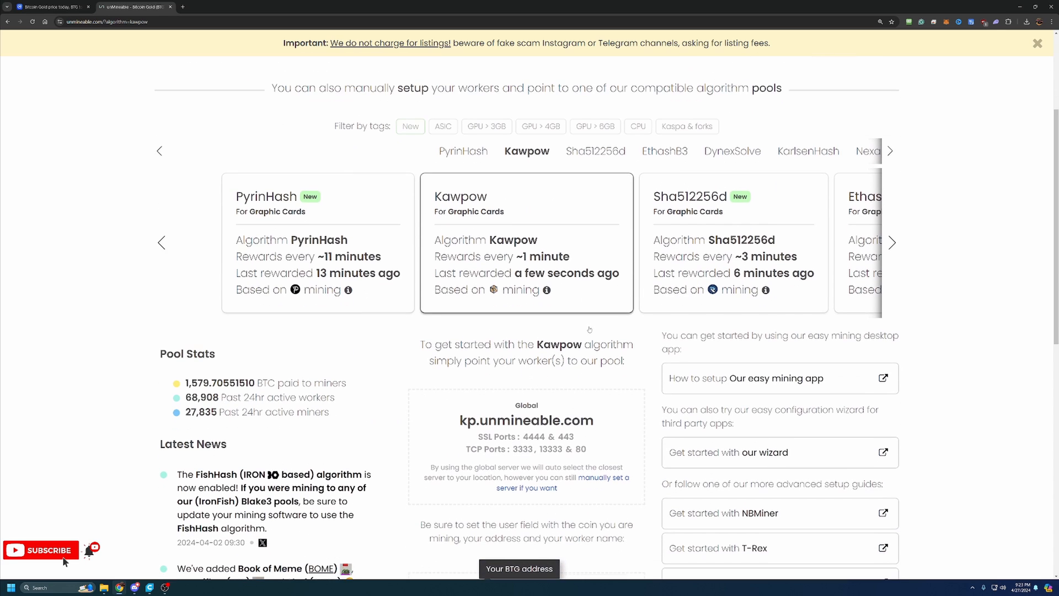
{"action": "mouse_move", "coordinate": [722, 436]}
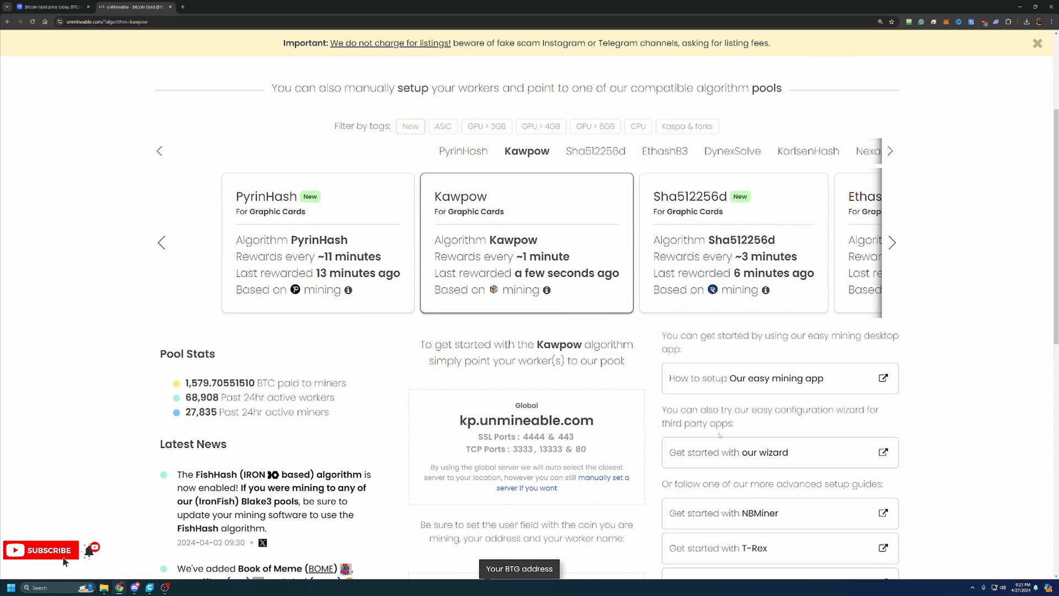
{"action": "mouse_move", "coordinate": [794, 439]}
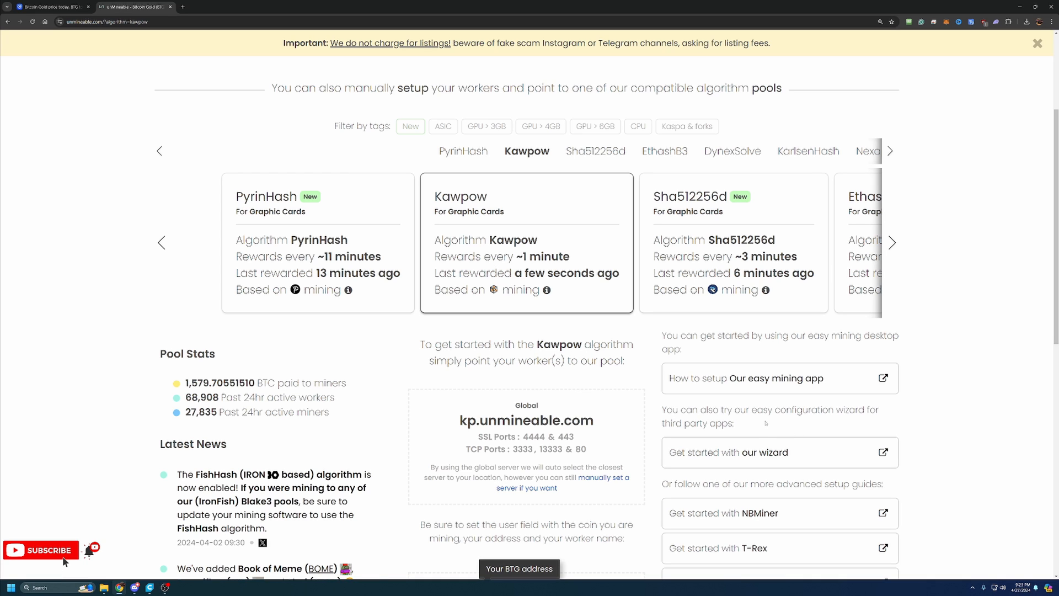
{"action": "mouse_move", "coordinate": [754, 477]}
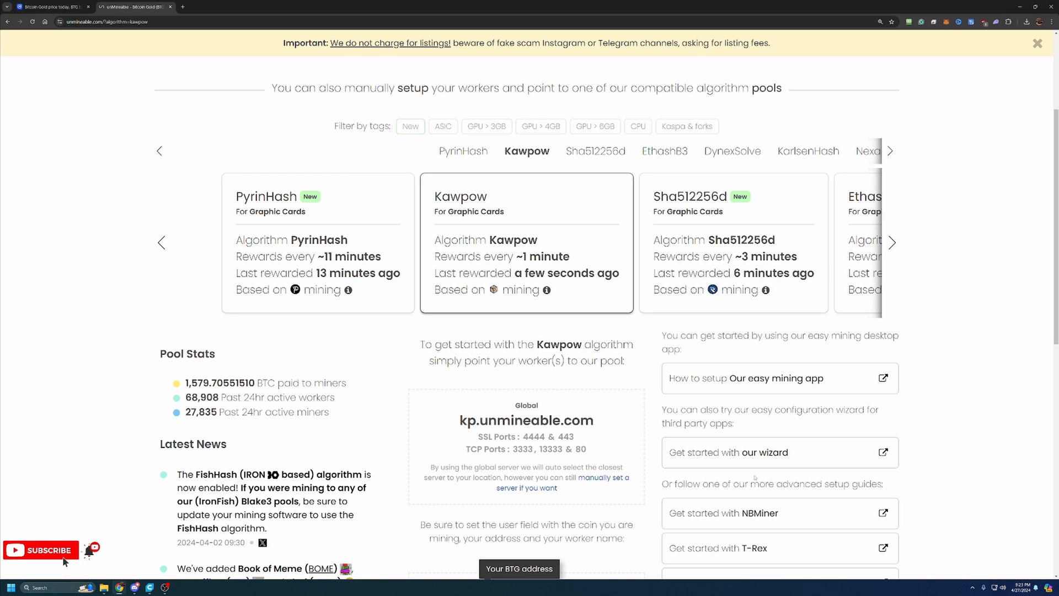
Launch the configuration wizard, choose Basic mode and Graphics Card (GPU) hardware
{"action": "left_click", "coordinate": [779, 452]}
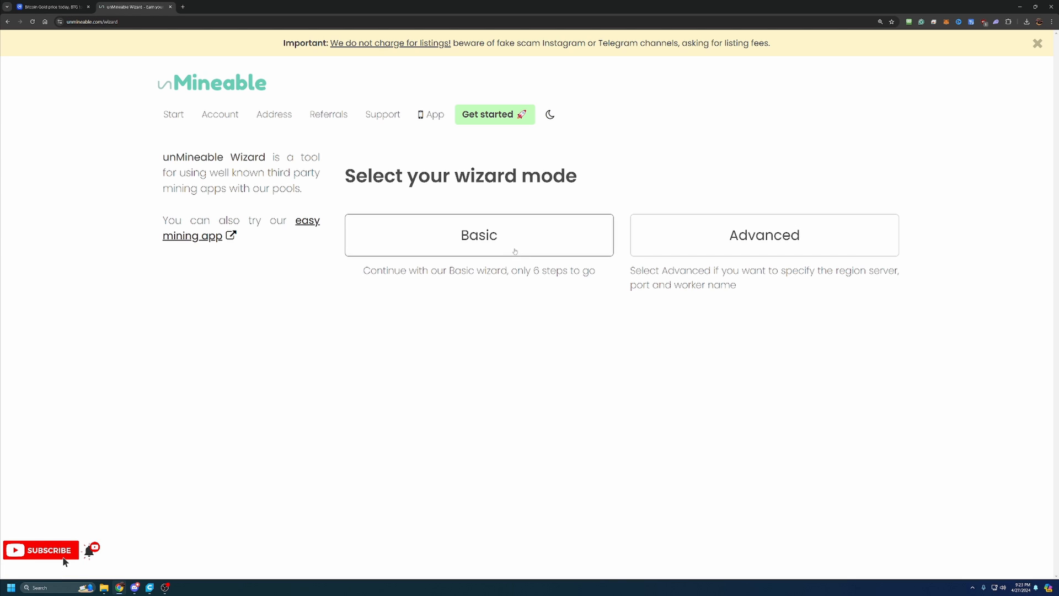
{"action": "mouse_move", "coordinate": [576, 293]}
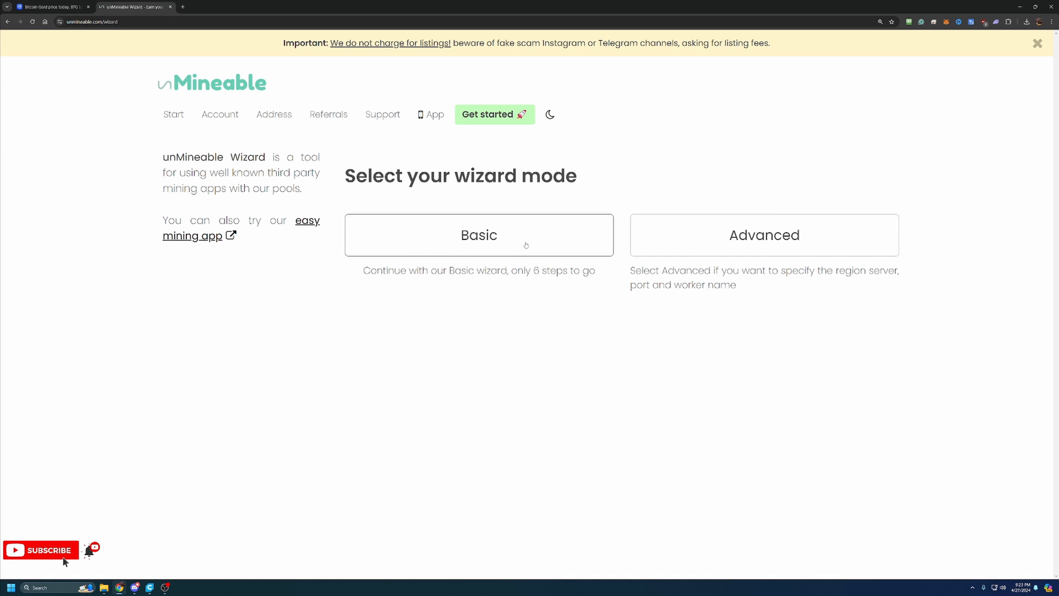
{"action": "left_click", "coordinate": [478, 235]}
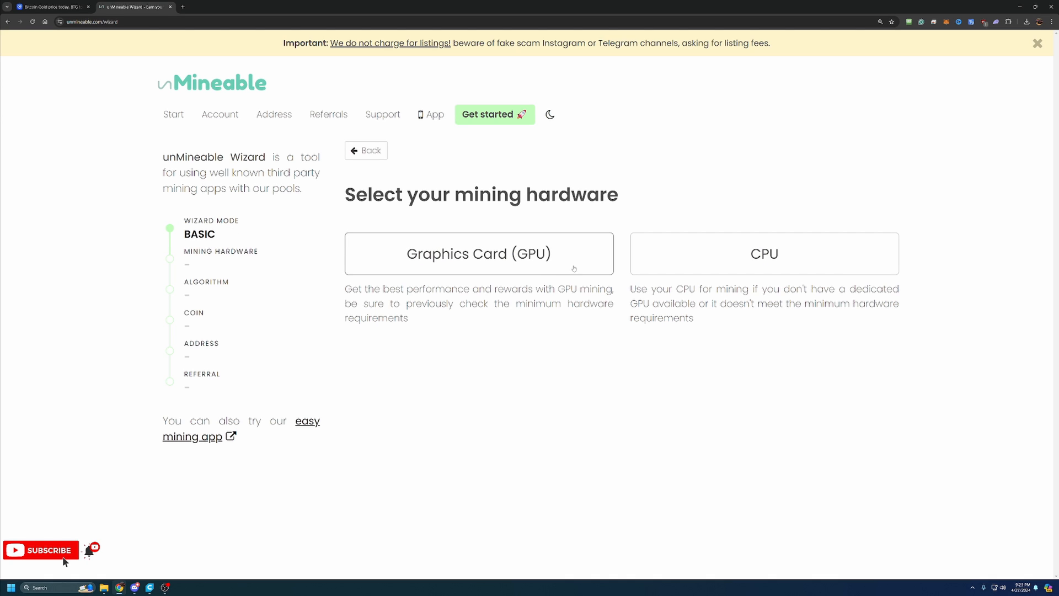
{"action": "mouse_move", "coordinate": [759, 268]}
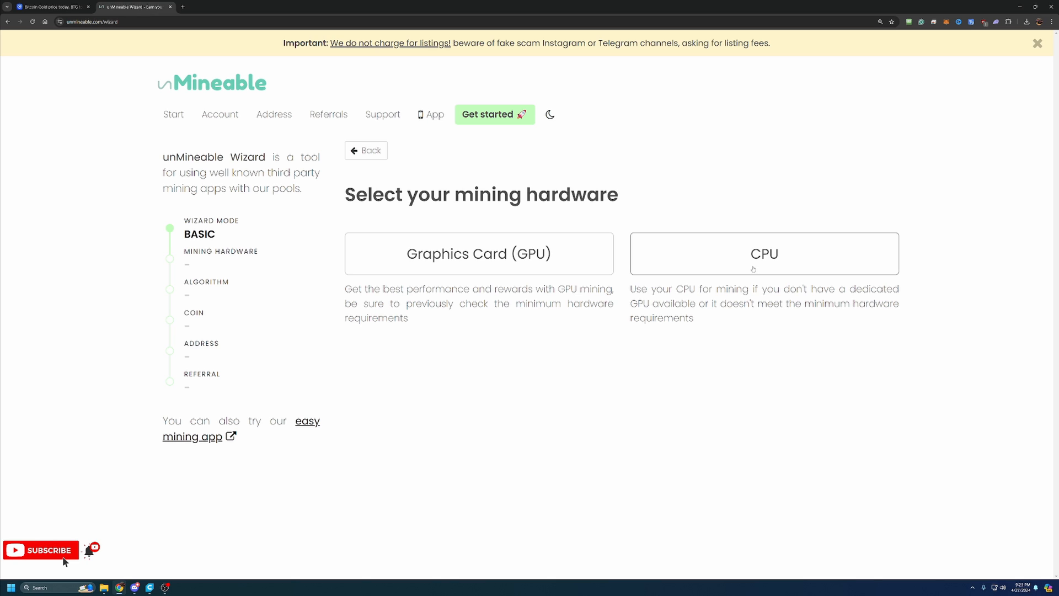
{"action": "mouse_move", "coordinate": [725, 260]}
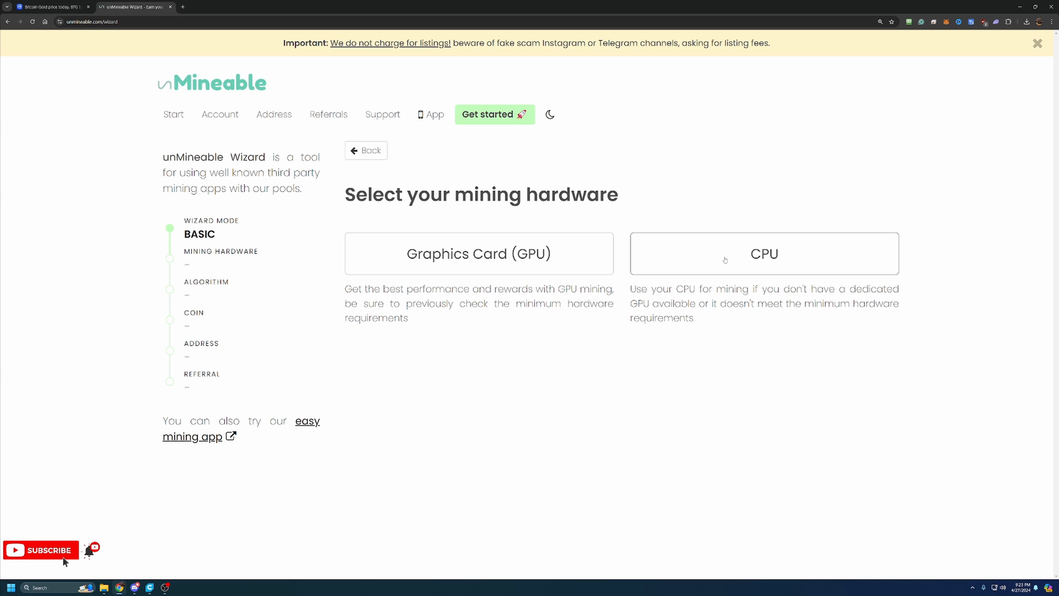
{"action": "left_click", "coordinate": [478, 253]}
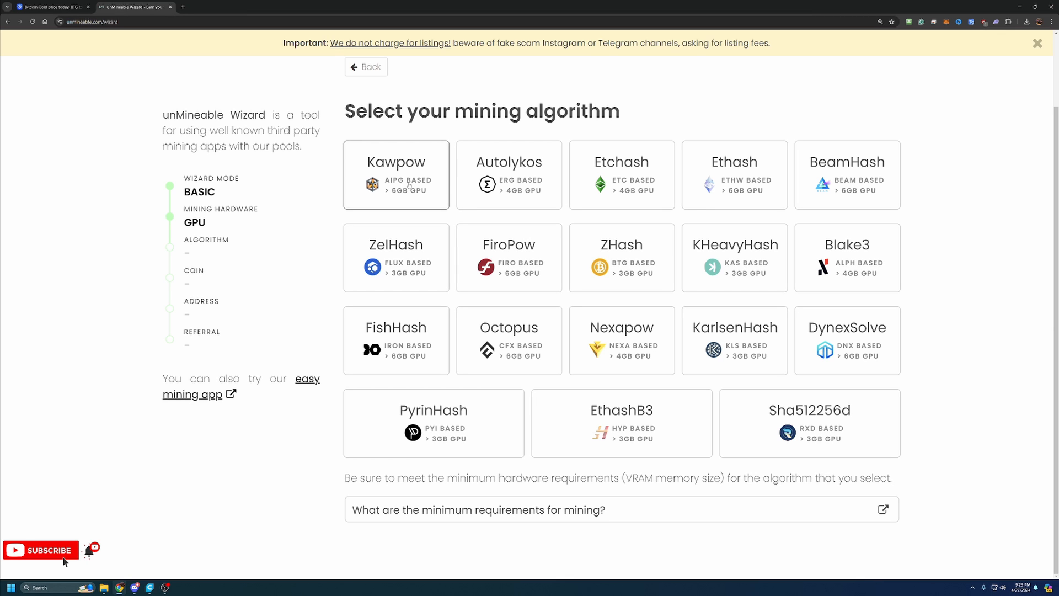
Pick Kawpow as the mining algorithm in the wizard
{"action": "left_click", "coordinate": [395, 174]}
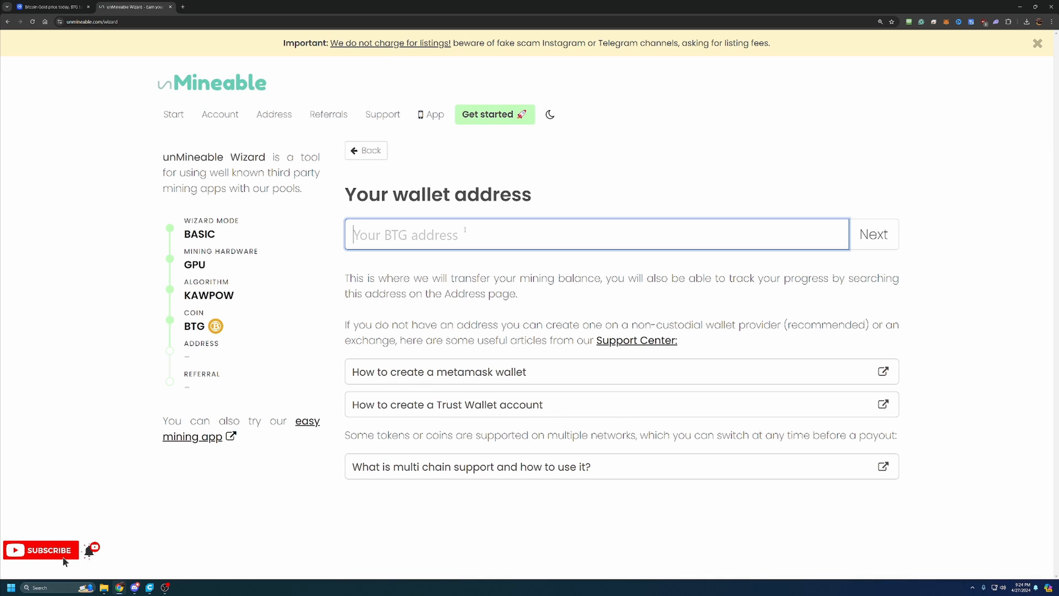
{"action": "type", "text": "GJjz2Du9BoJQ3CPcoyVTHUJZSj62i1693U"}
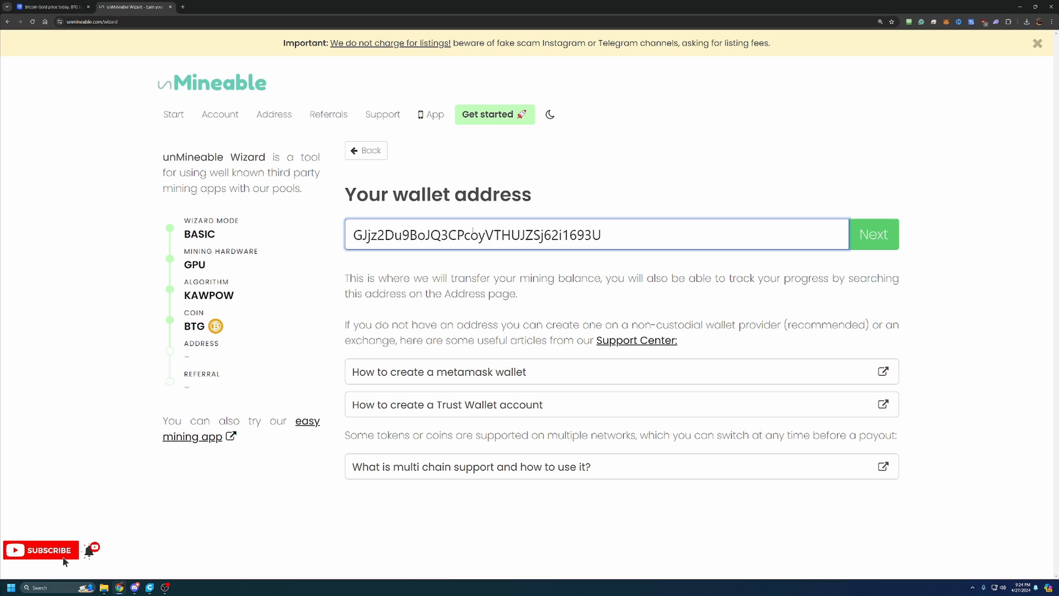
{"action": "left_click", "coordinate": [602, 235]}
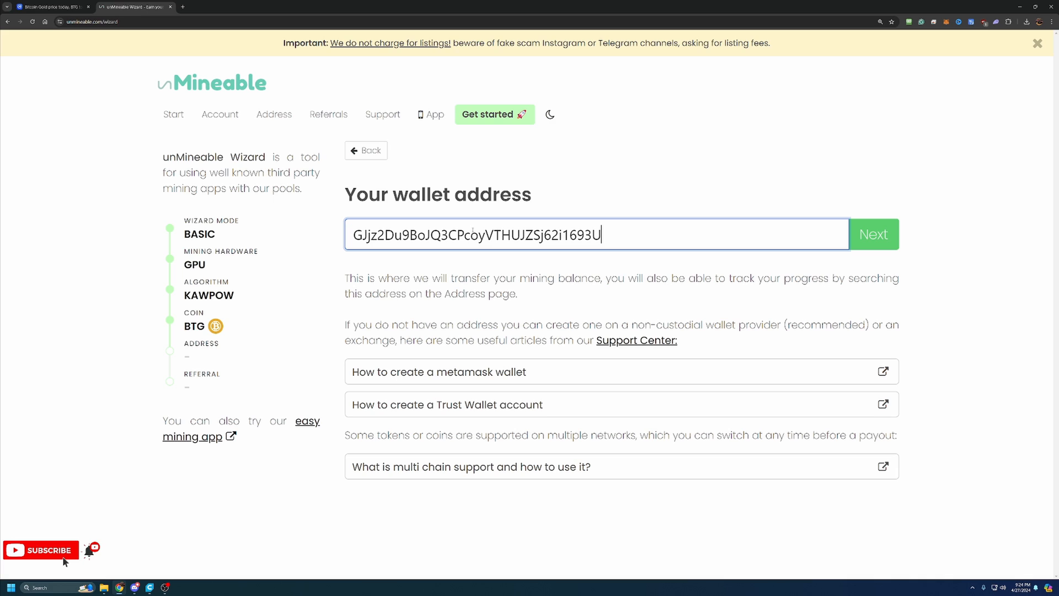
{"action": "key", "text": "Backspace"}
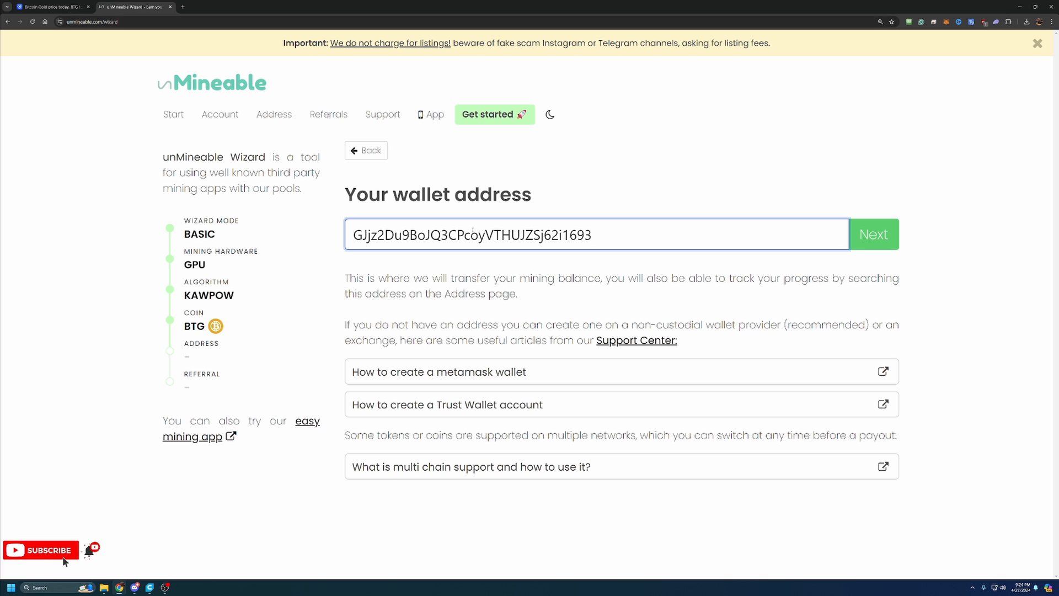
{"action": "type", "text": "u"}
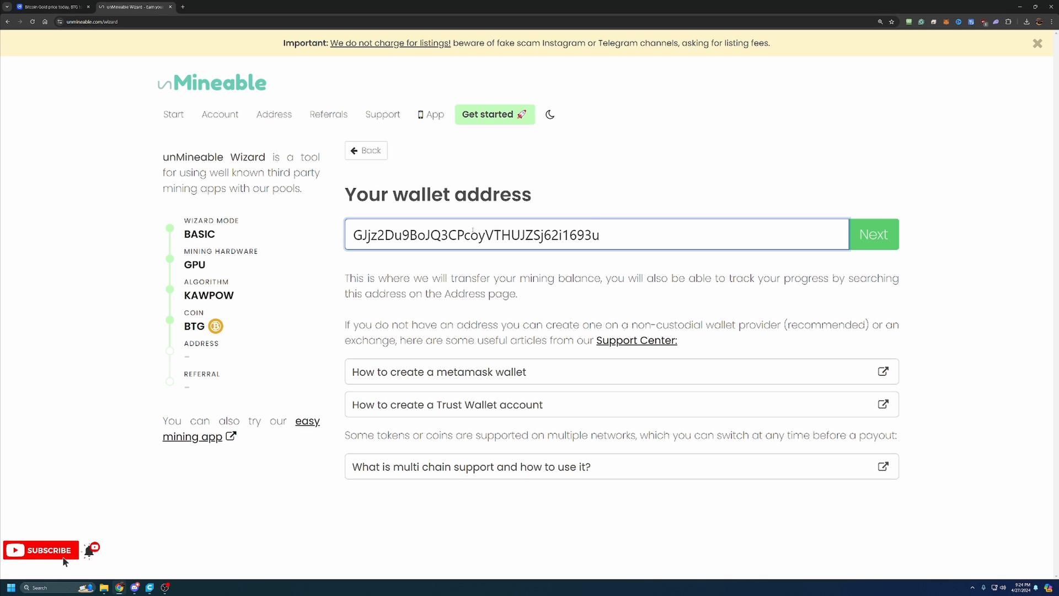
{"action": "key", "text": "Backspace"}
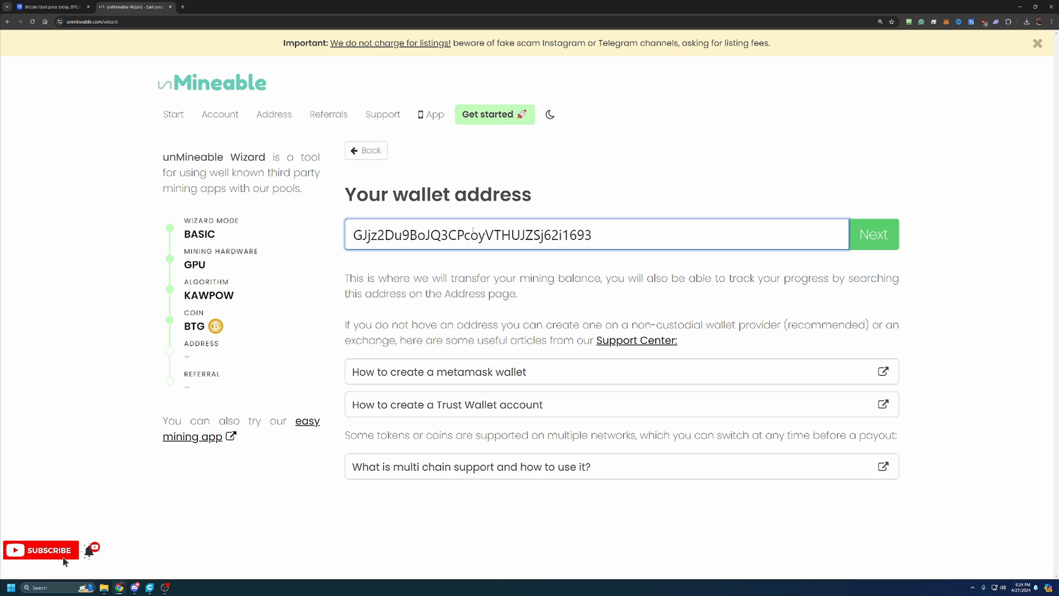
{"action": "type", "text": "U"}
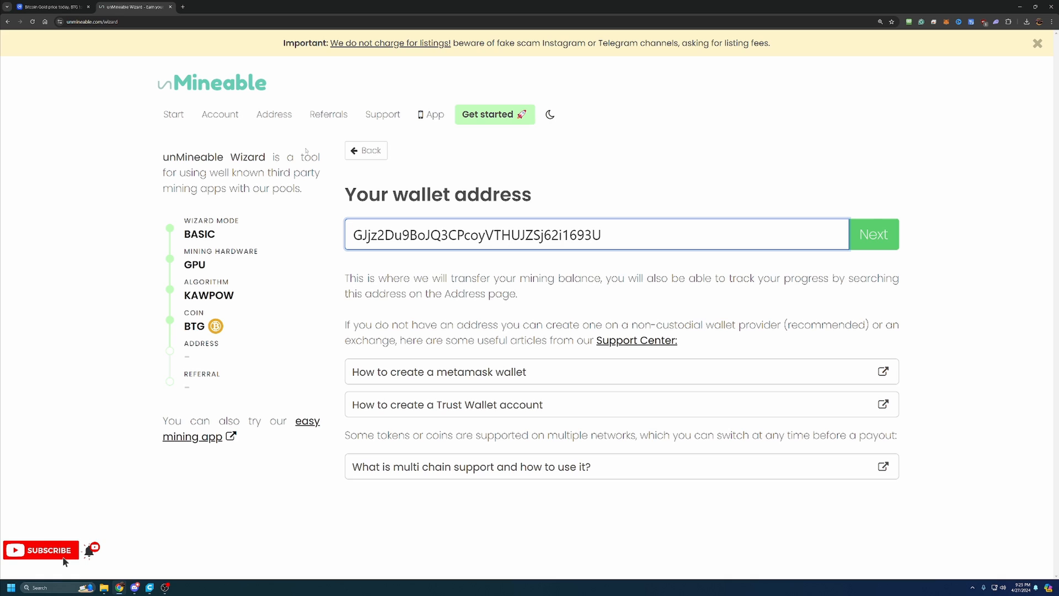
Submit the wallet address and accept the Bitcoin-Tips referral code to finish the wizard
{"action": "left_click", "coordinate": [873, 234]}
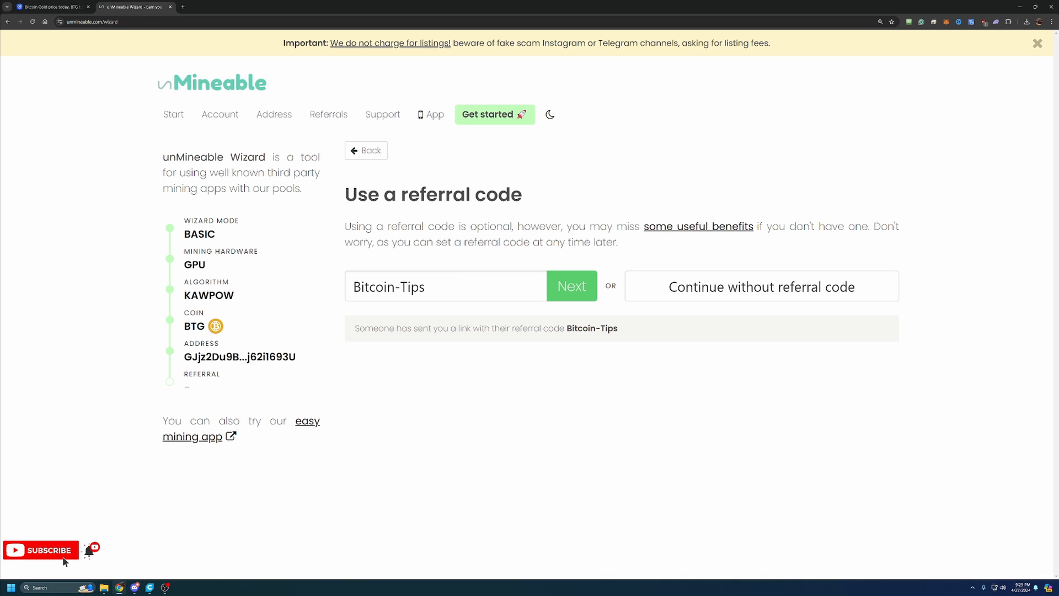
{"action": "left_click", "coordinate": [571, 285]}
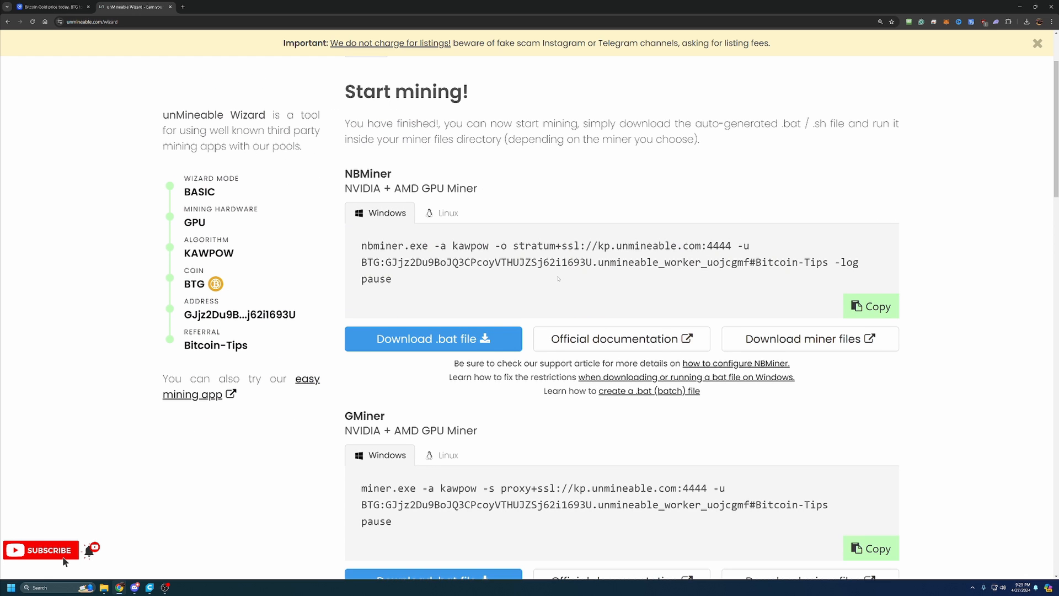
{"action": "scroll", "scroll_direction": "down", "scroll_amount": 3}
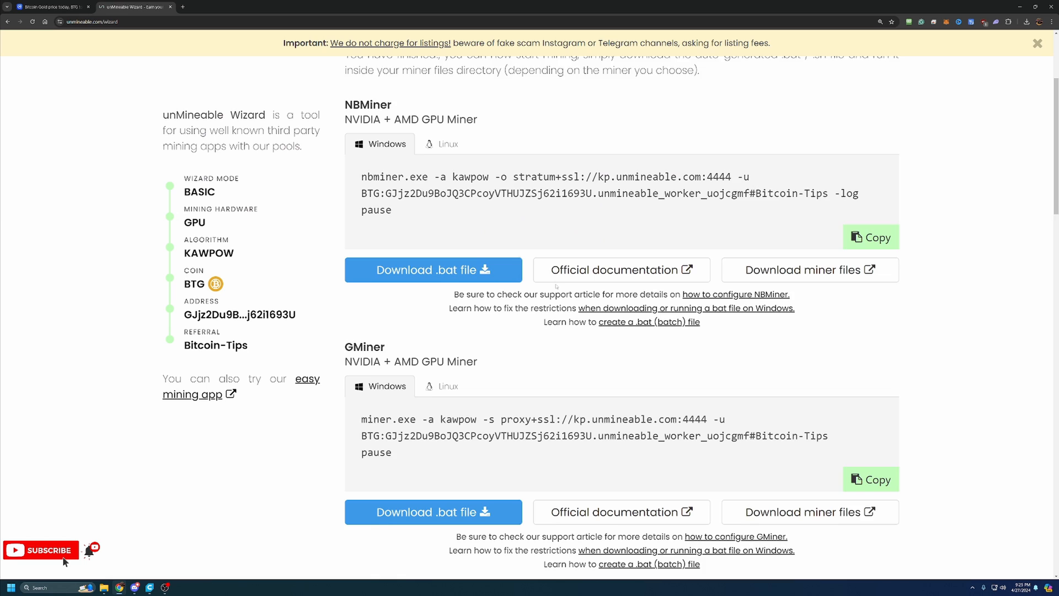
{"action": "scroll", "scroll_direction": "down", "scroll_amount": 3}
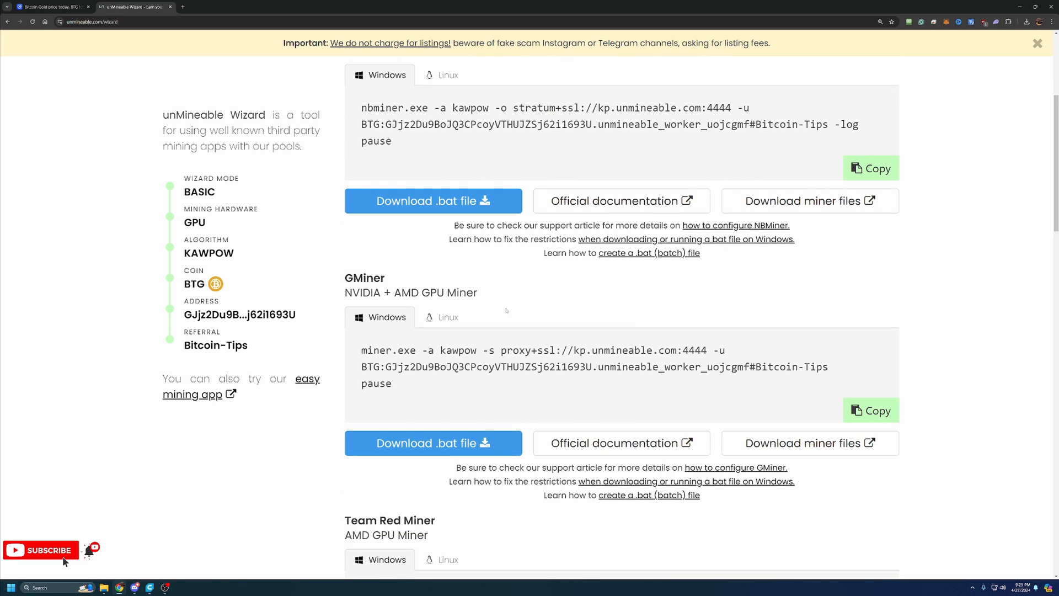
{"action": "scroll", "scroll_direction": "down", "scroll_amount": 3}
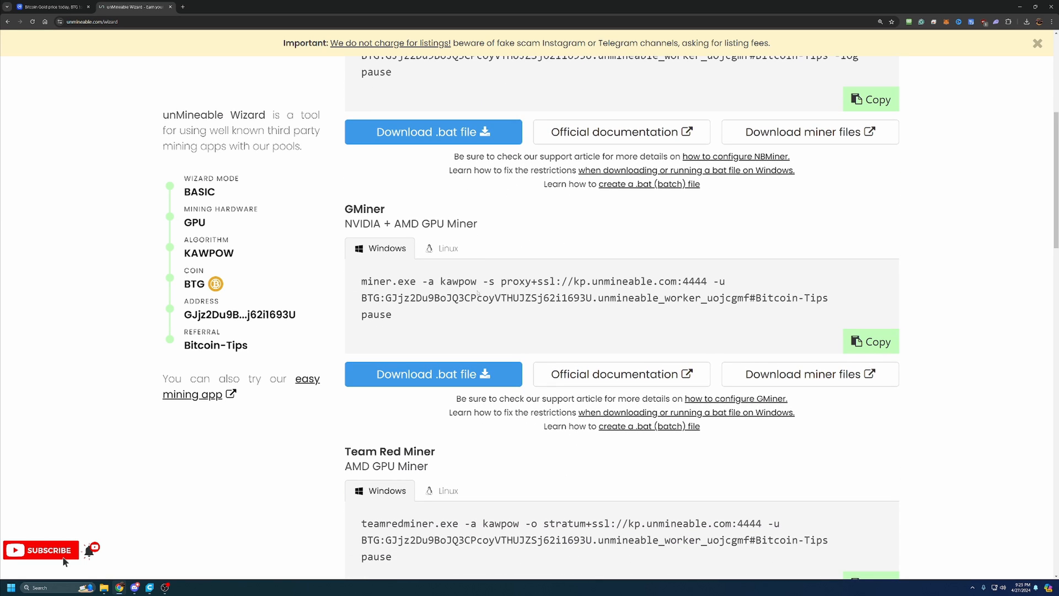
{"action": "mouse_move", "coordinate": [490, 267]}
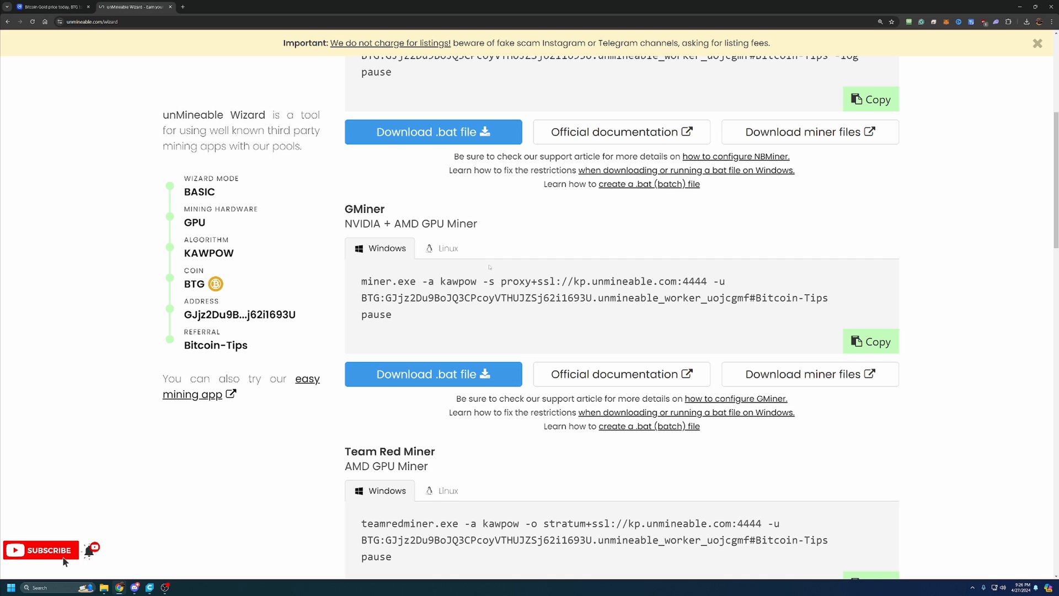
{"action": "mouse_move", "coordinate": [489, 257]}
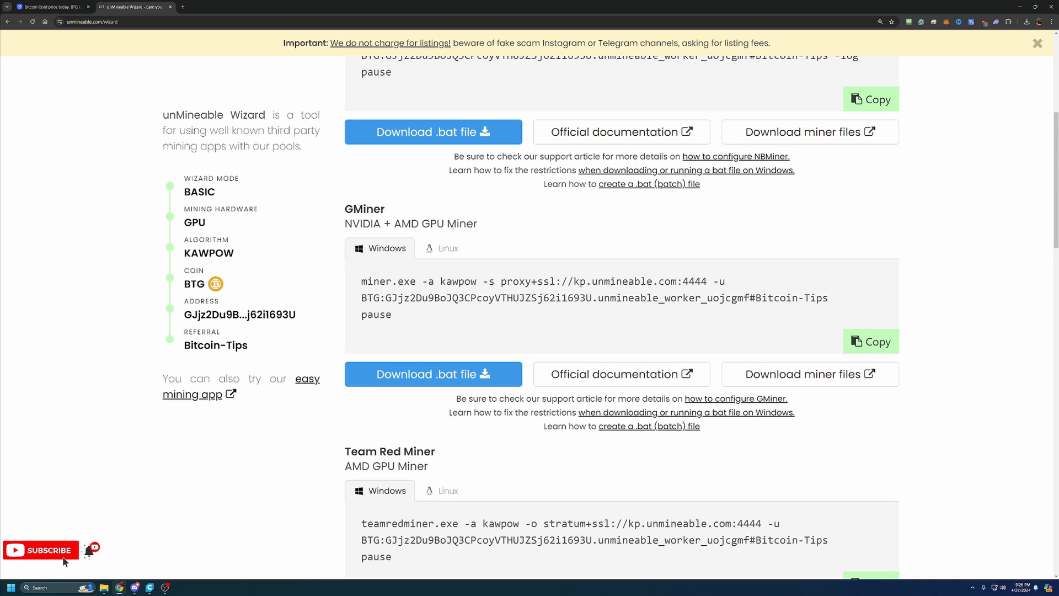
{"action": "scroll", "scroll_direction": "down", "scroll_amount": 3}
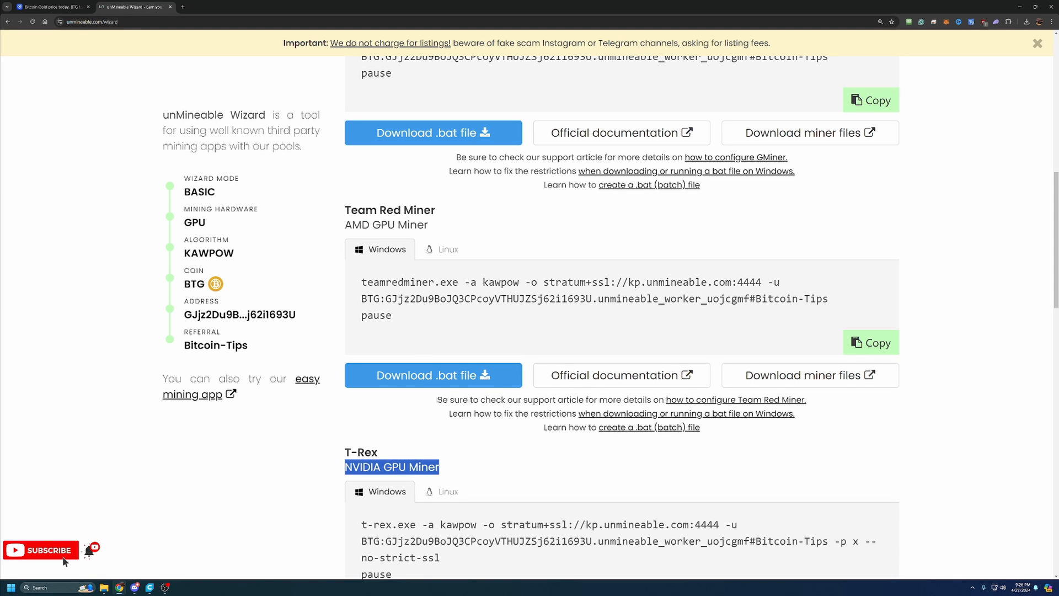
{"action": "scroll", "scroll_direction": "up", "scroll_amount": 3}
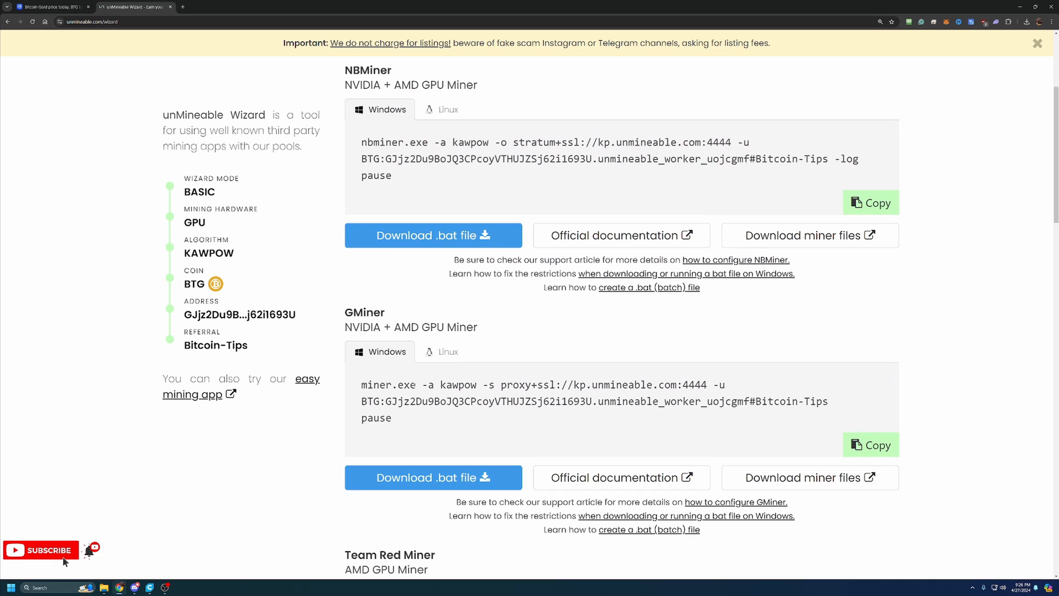
{"action": "mouse_move", "coordinate": [441, 364]}
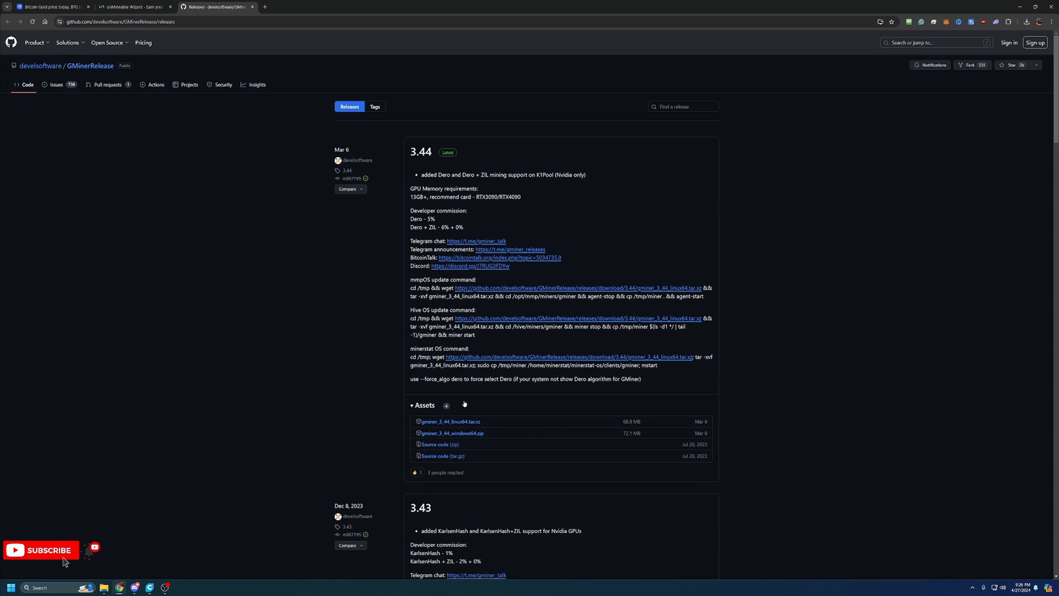
{"action": "mouse_move", "coordinate": [478, 445]}
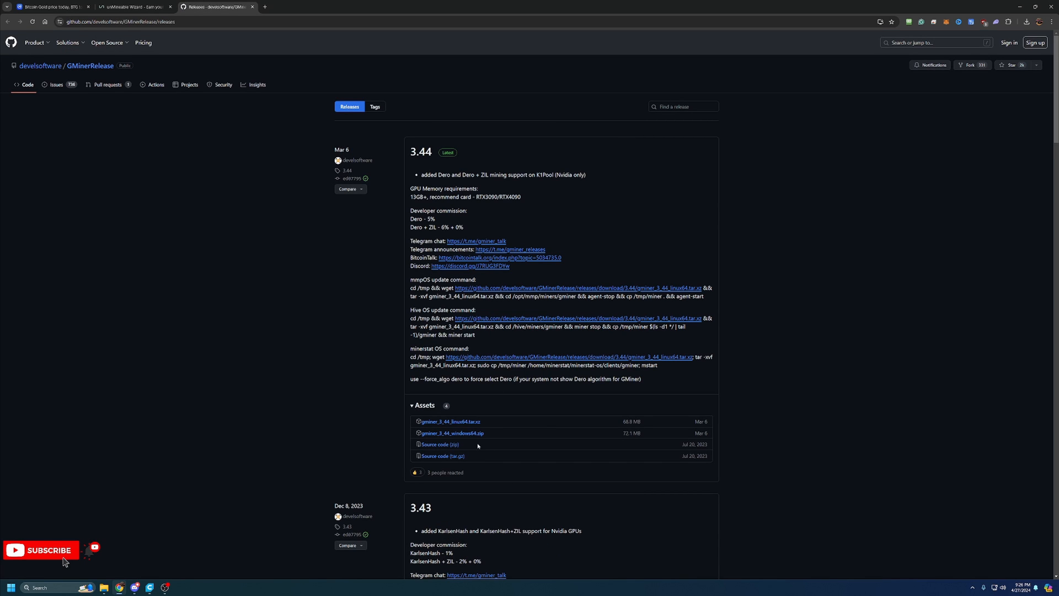
{"action": "mouse_move", "coordinate": [475, 433]}
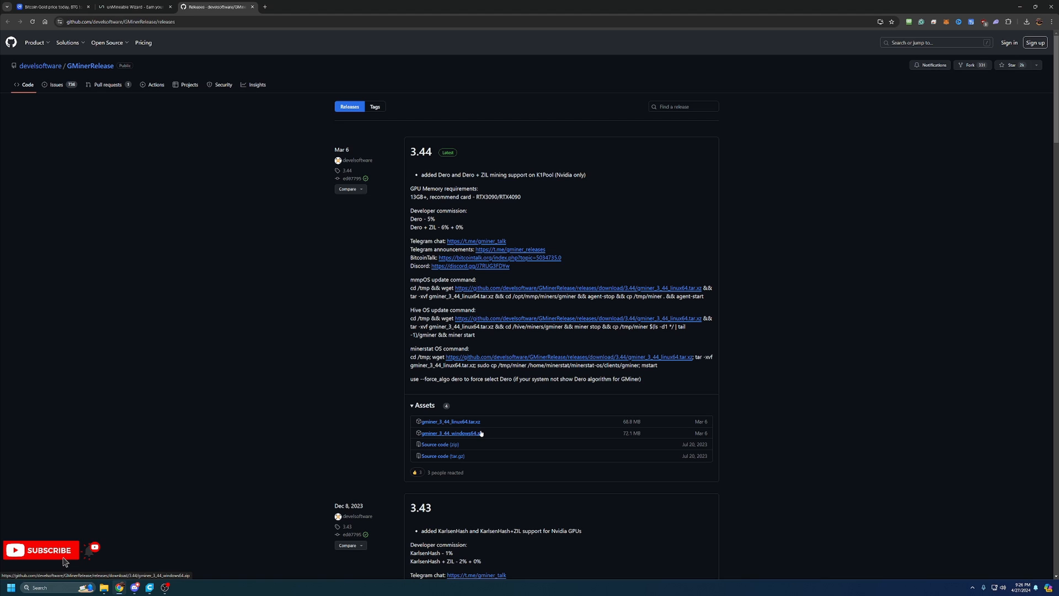
{"action": "mouse_move", "coordinate": [251, 329]}
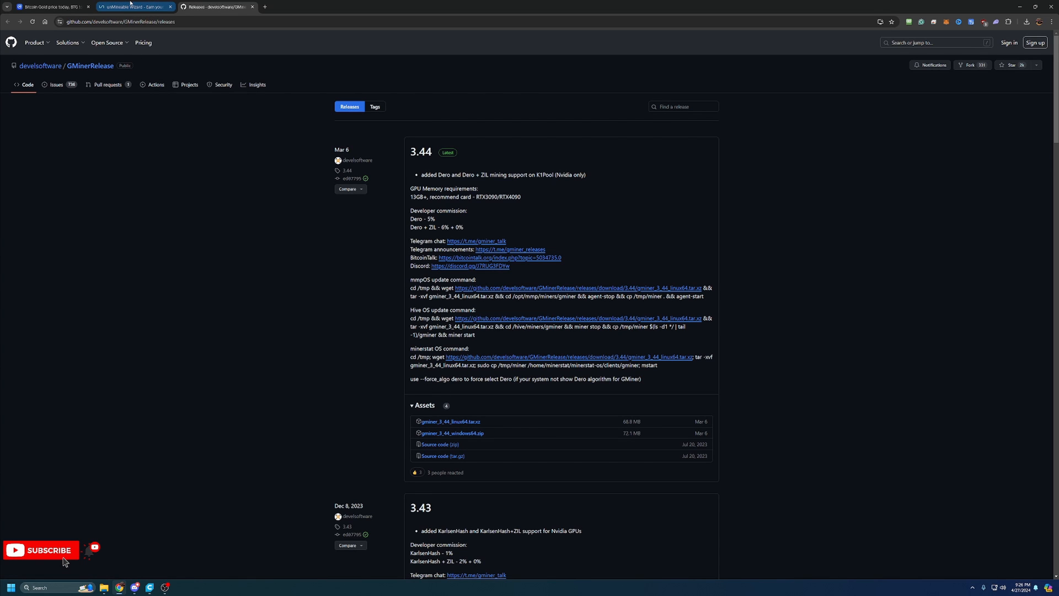
Return to the unMineable Wizard tab showing the GMiner command and .bat download
{"action": "left_click", "coordinate": [137, 7]}
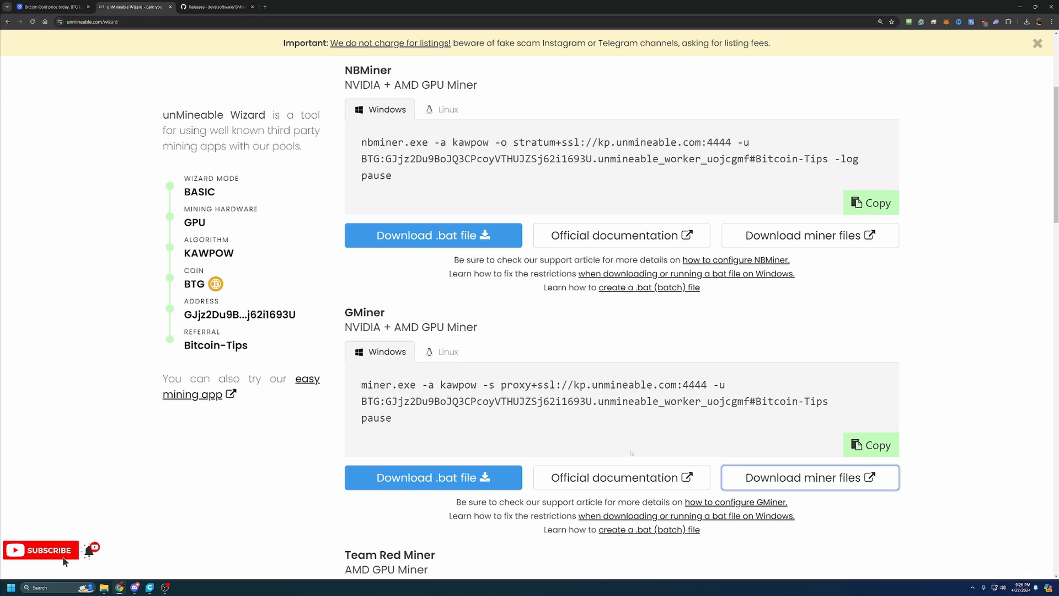
{"action": "mouse_move", "coordinate": [434, 487]}
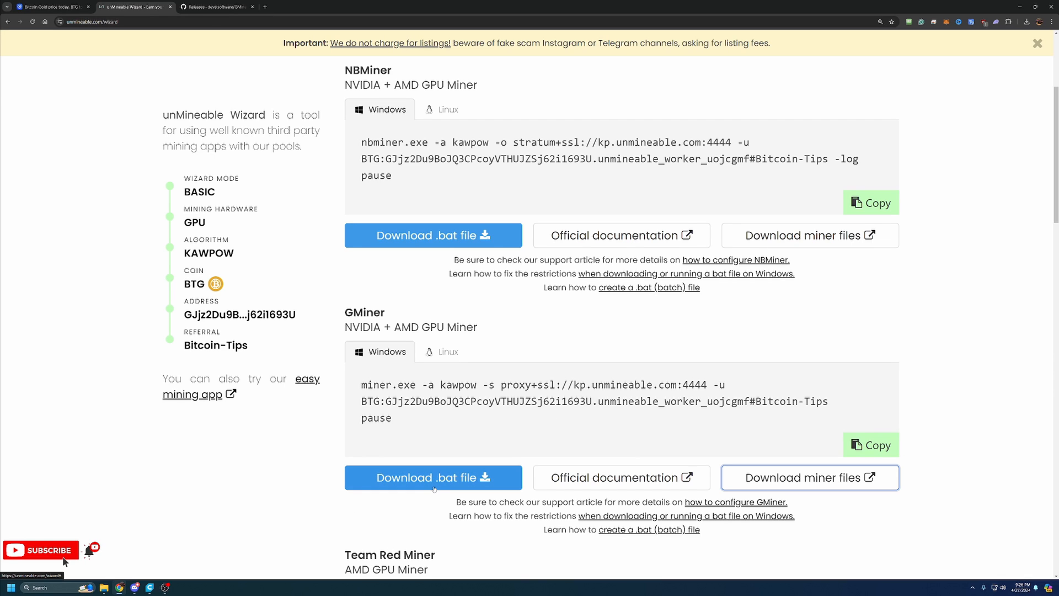
{"action": "mouse_move", "coordinate": [441, 485]}
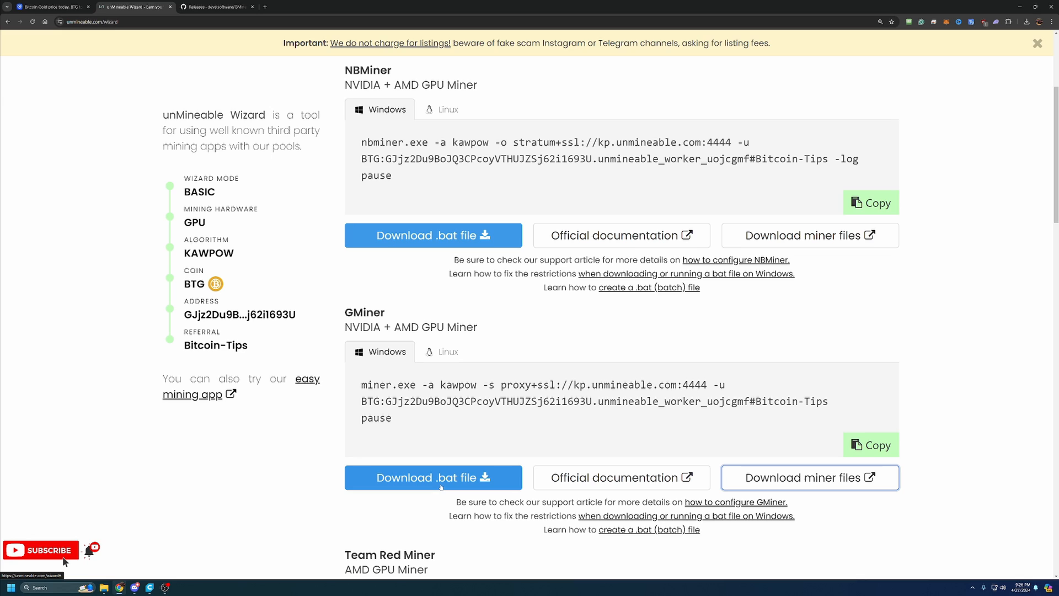
{"action": "mouse_move", "coordinate": [432, 476]}
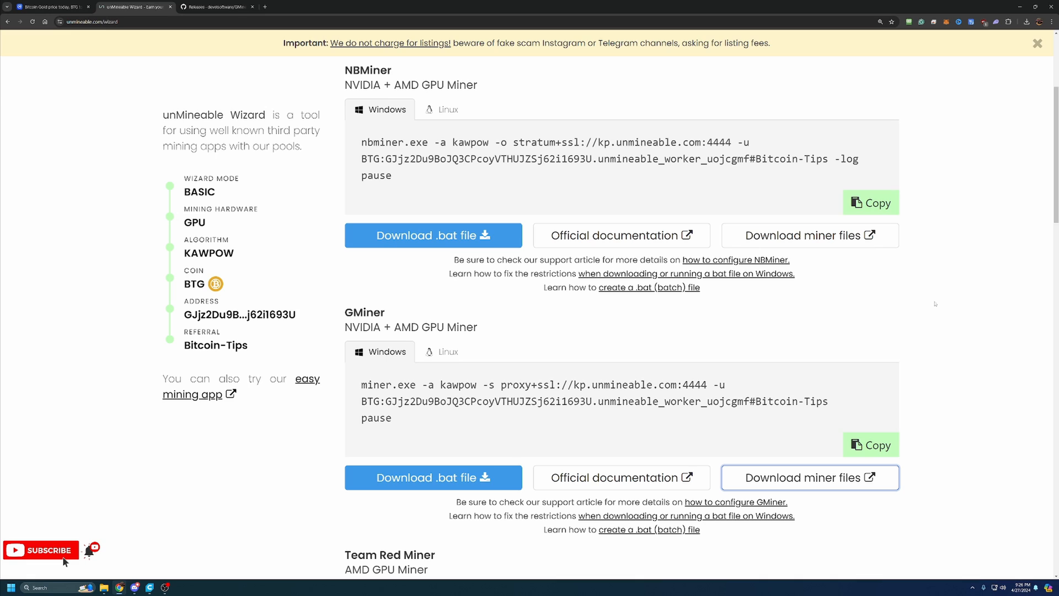
{"action": "mouse_move", "coordinate": [939, 293]}
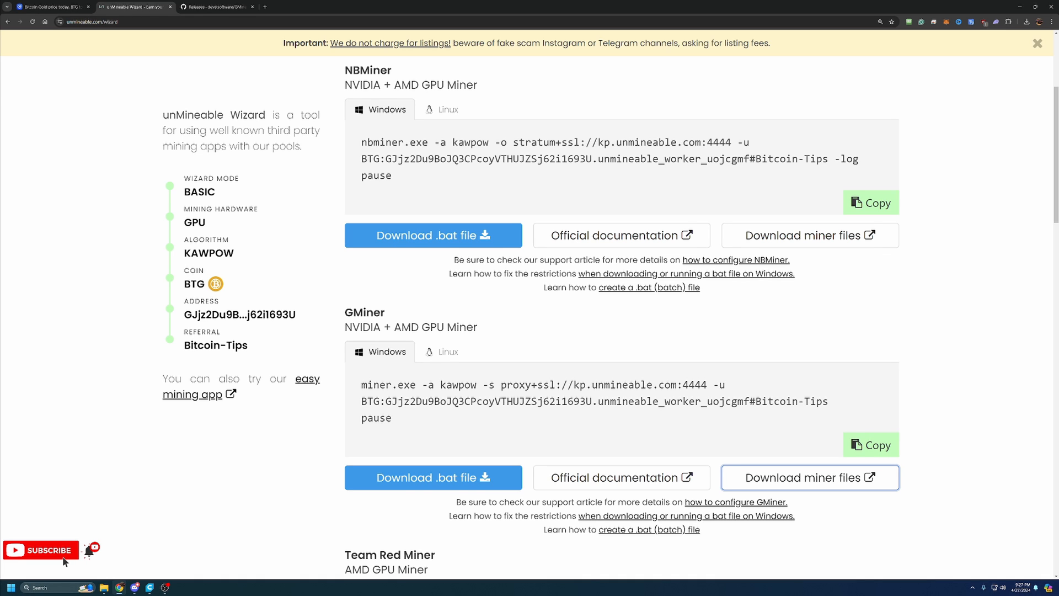
Run unmineable-BTG-kawpow-gminer.bat from the GMiner folder, raising the SmartScreen warning
{"action": "left_click", "coordinate": [810, 478]}
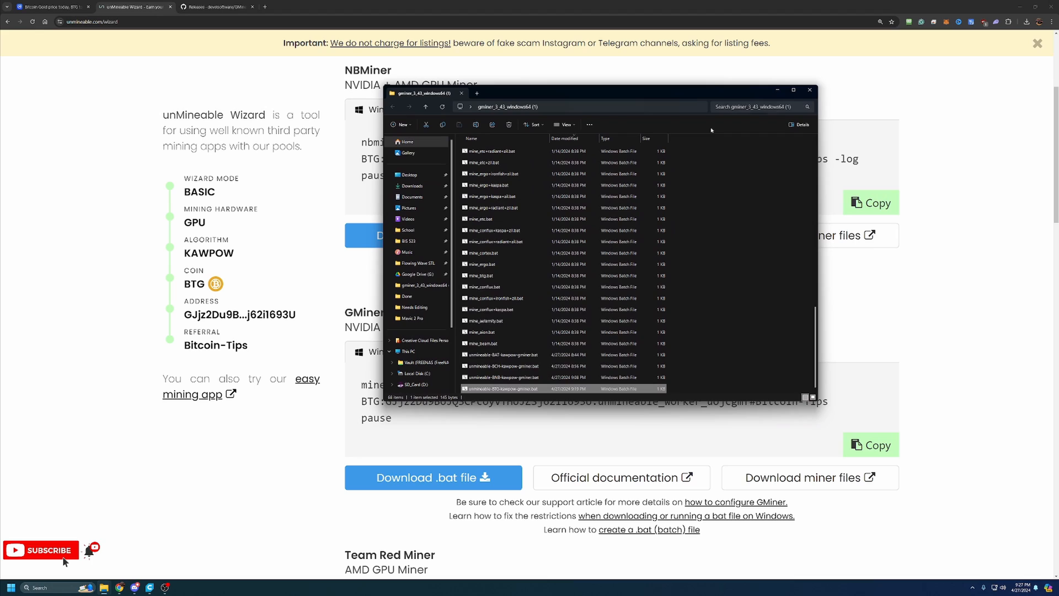
{"action": "mouse_move", "coordinate": [501, 388]}
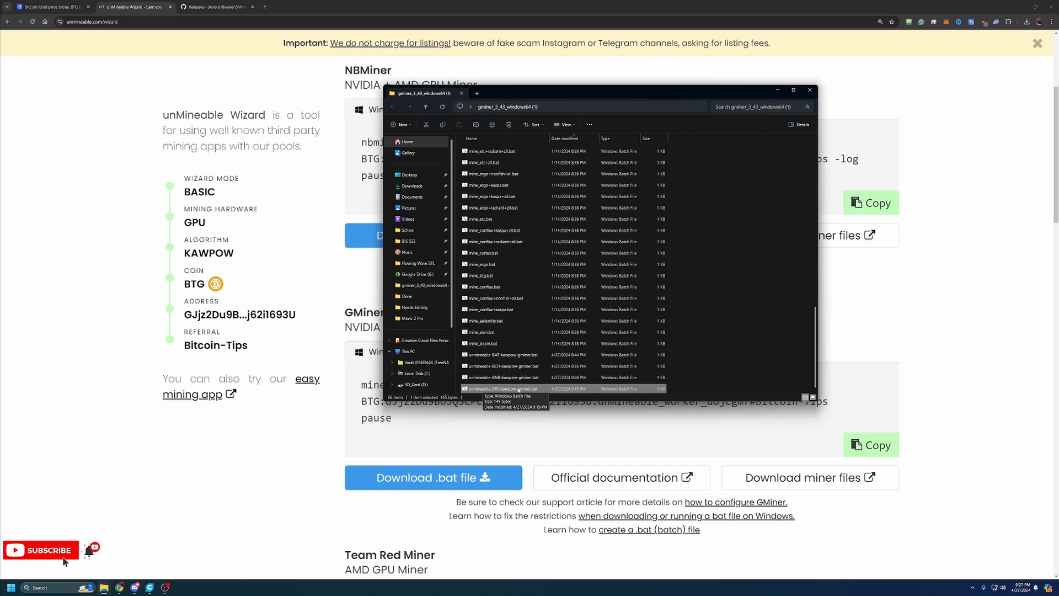
{"action": "mouse_move", "coordinate": [555, 391]}
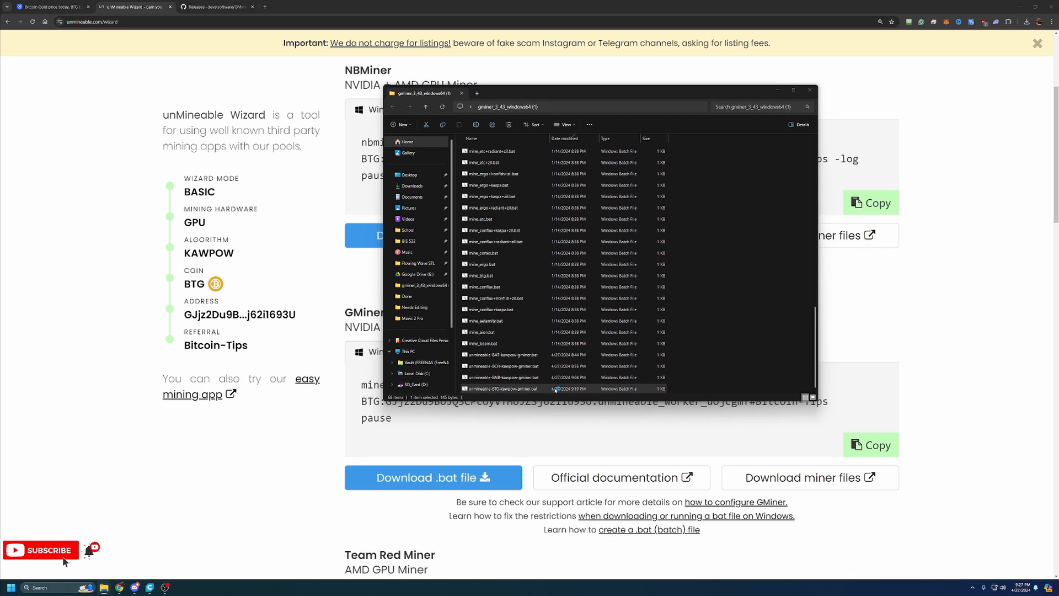
{"action": "double_click", "coordinate": [503, 388]}
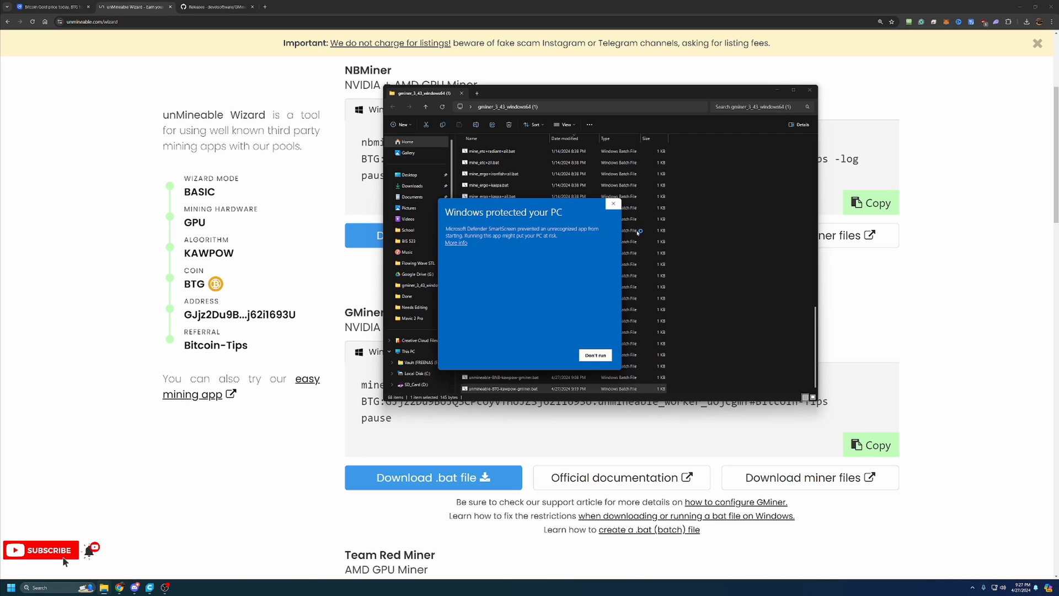
{"action": "left_click", "coordinate": [455, 243]}
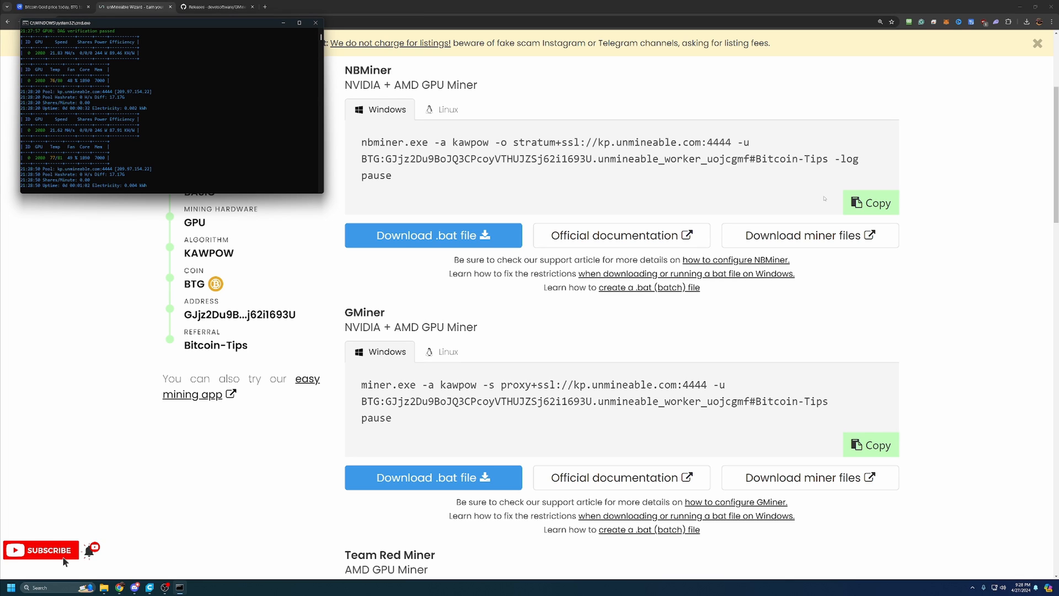
{"action": "mouse_move", "coordinate": [634, 79]}
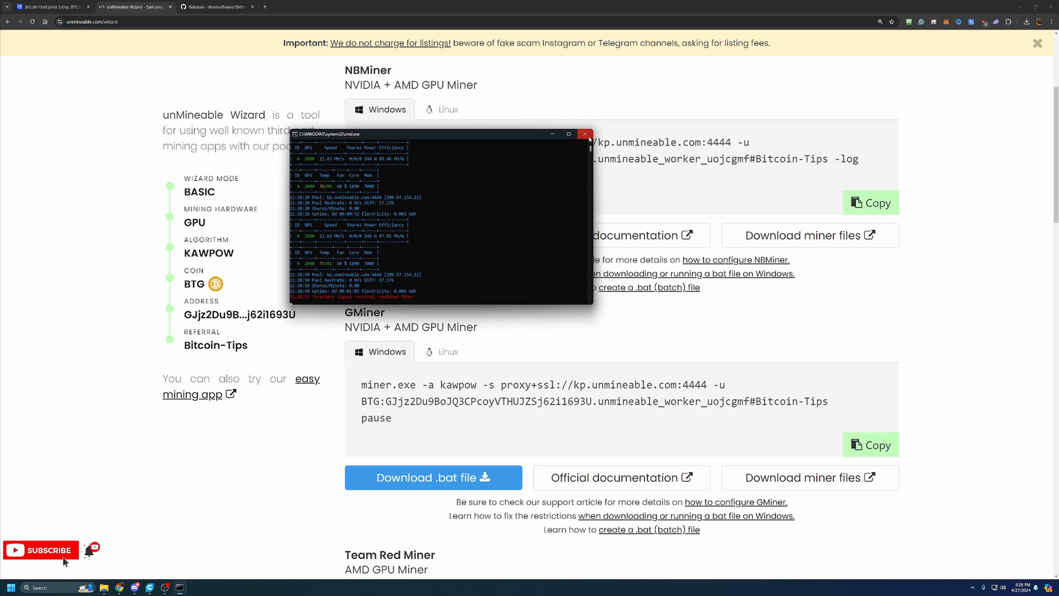
Close the GMiner console window to stop mining
{"action": "left_click", "coordinate": [584, 133]}
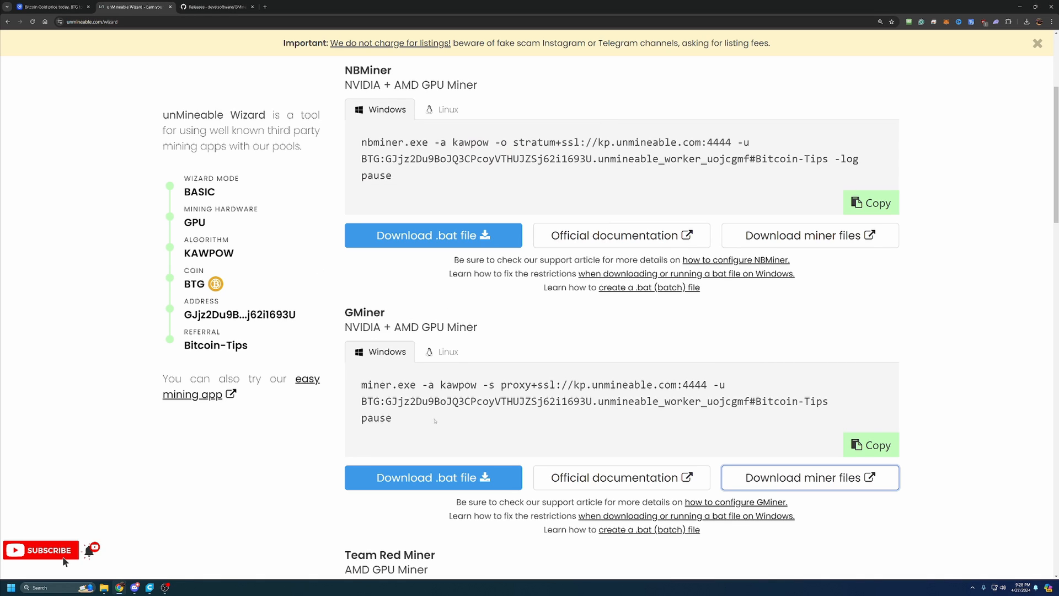
{"action": "mouse_move", "coordinate": [411, 377]}
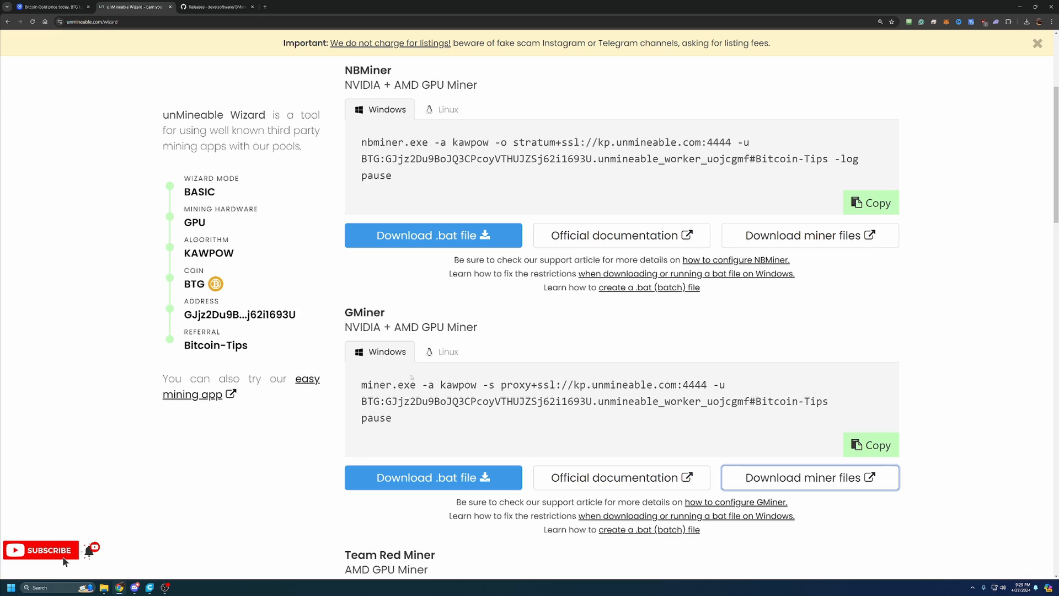